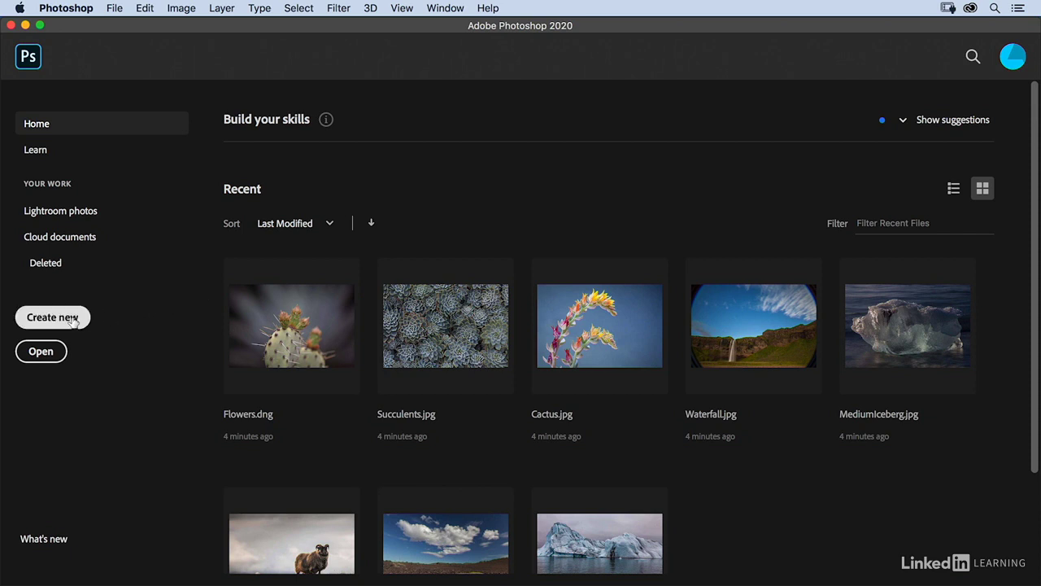
Step: Create a new blank document at the Default Photoshop Size, 7 × 5 in at 300 ppi
click(52, 318)
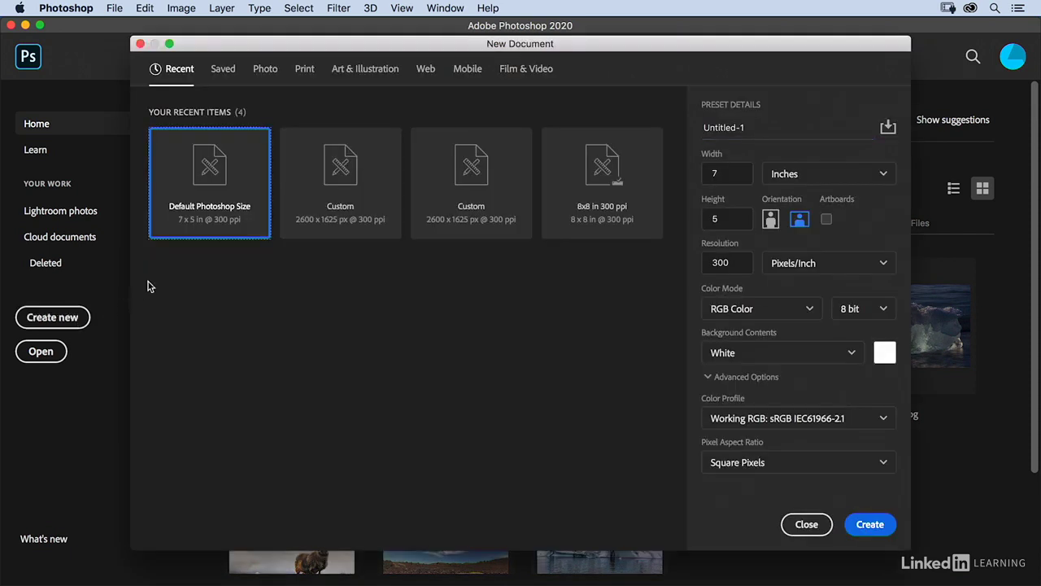
mouse_move(208, 182)
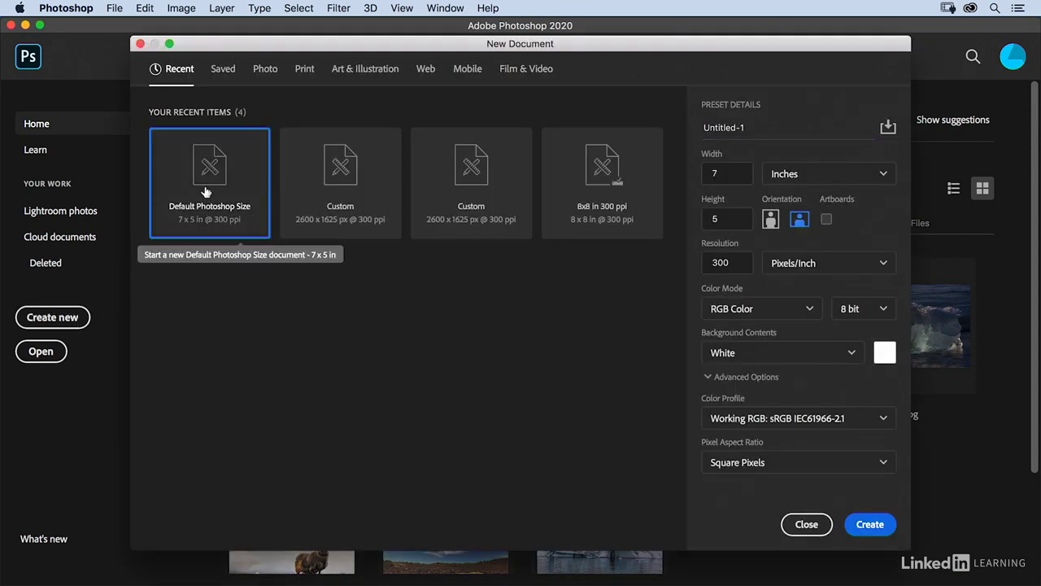
click(869, 524)
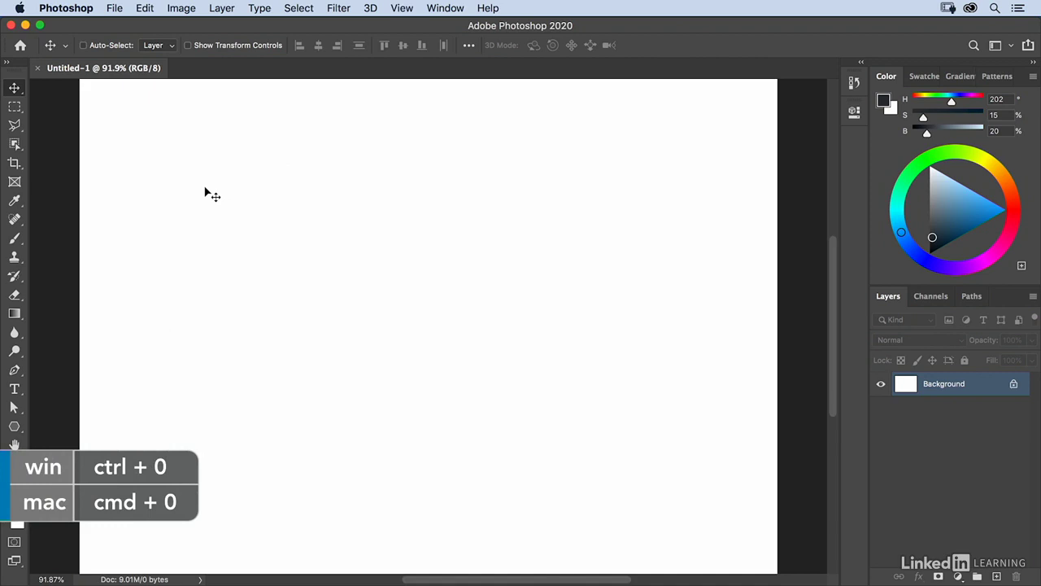
Step: Activate the Brush tool (B) and reset it to its default settings
key(b)
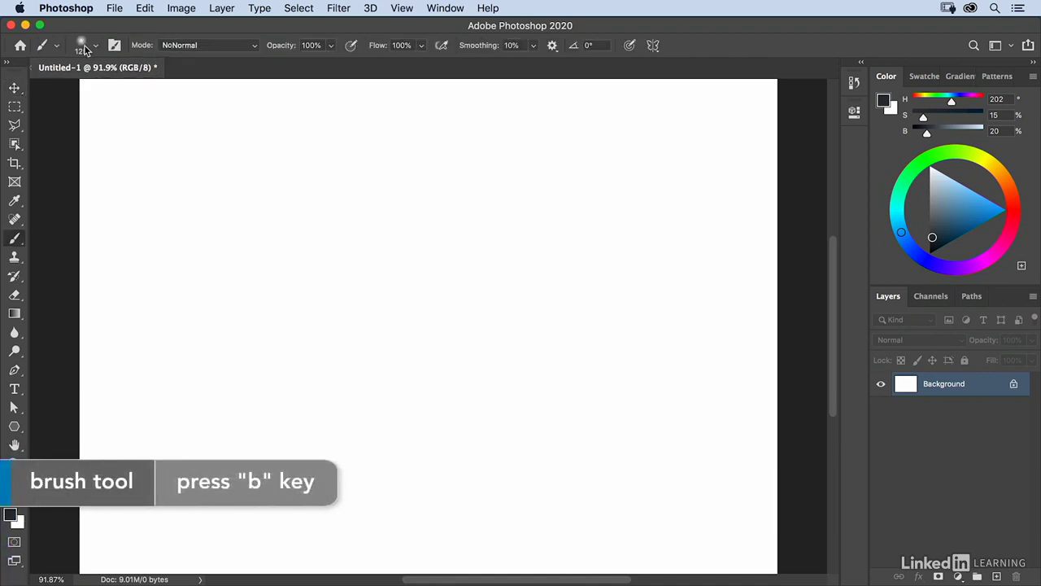
click(81, 45)
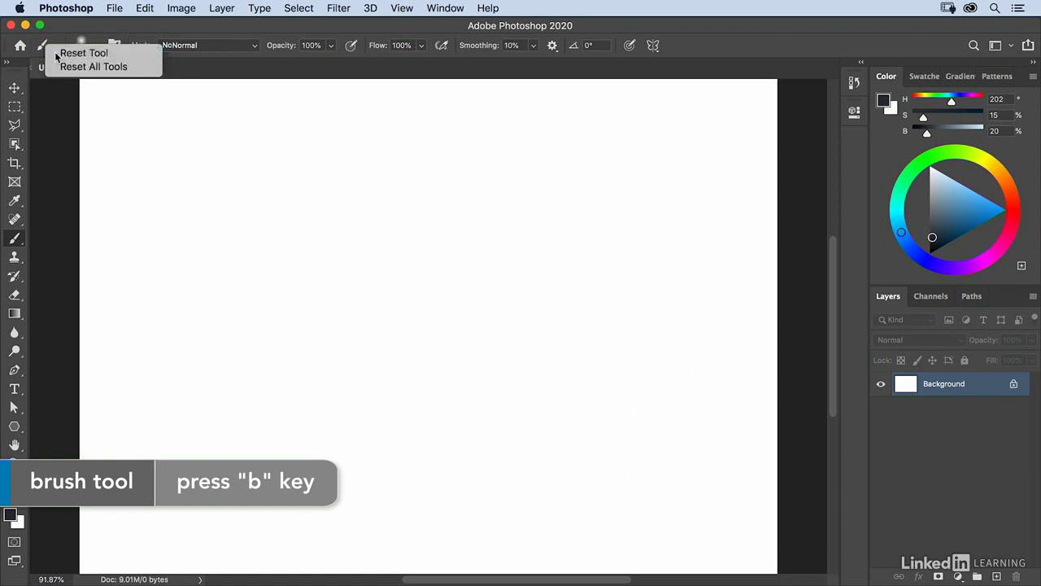
key(b)
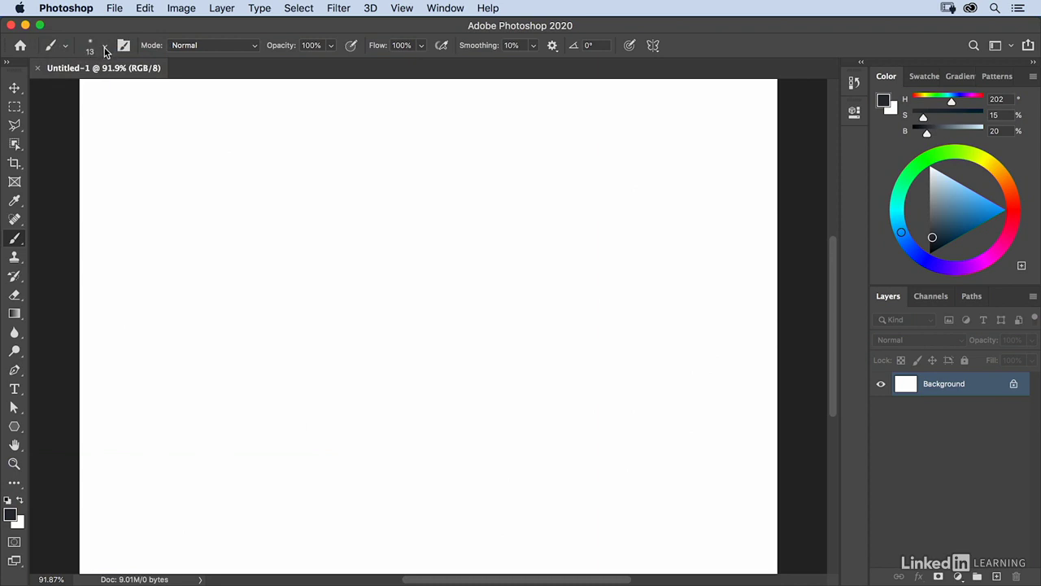
Step: Set the brush to a Soft Round tip, 70 px wide with 0% hardness
click(104, 46)
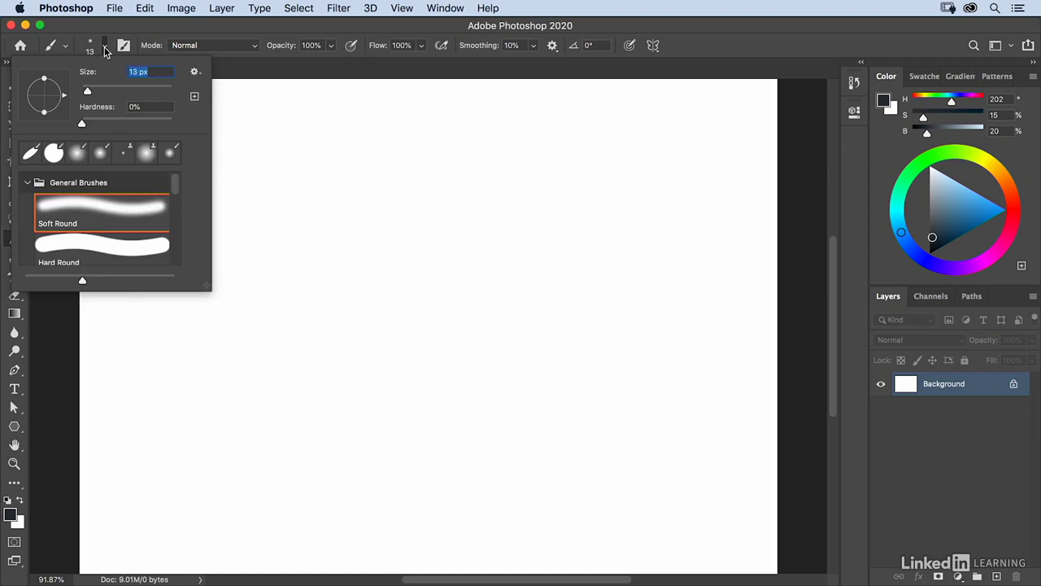
drag(86, 91, 99, 91)
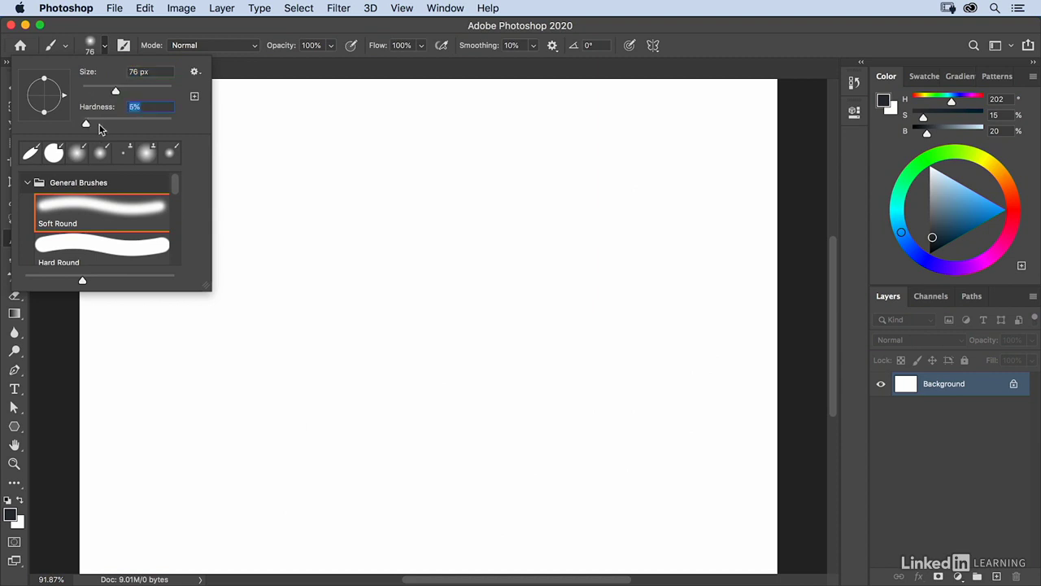
drag(84, 124, 113, 124)
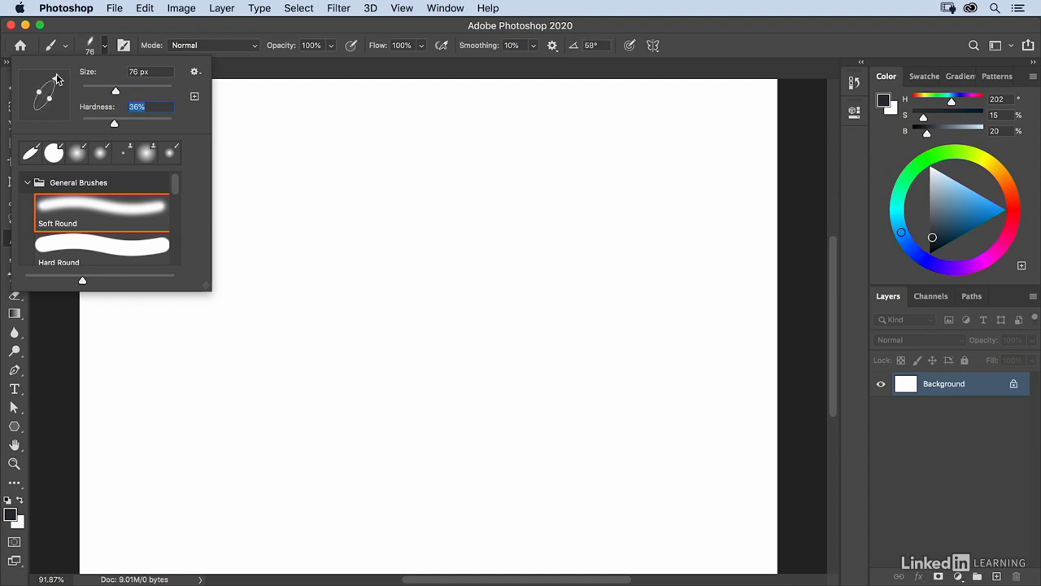
mouse_move(36, 154)
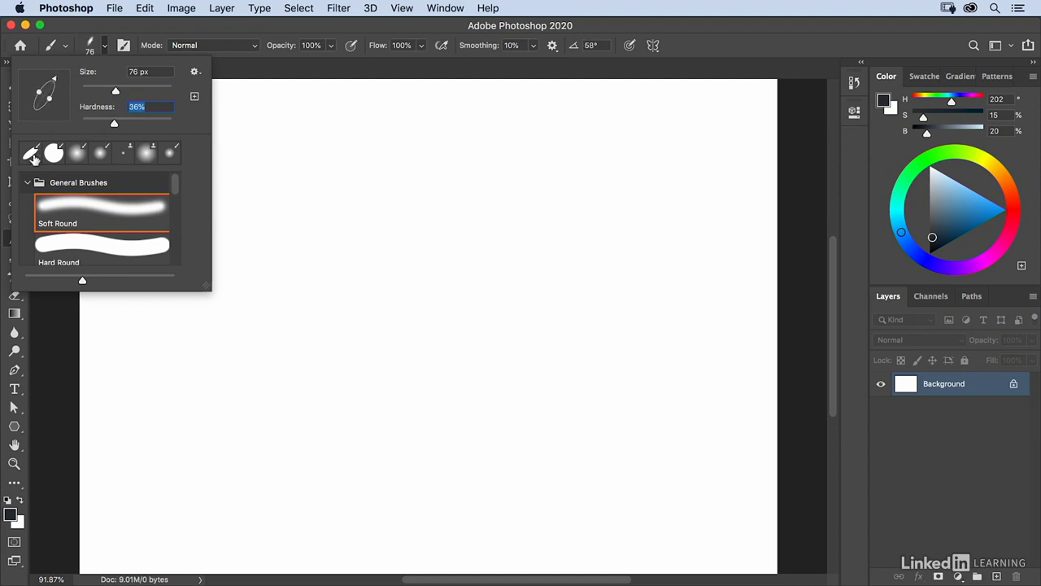
mouse_move(109, 161)
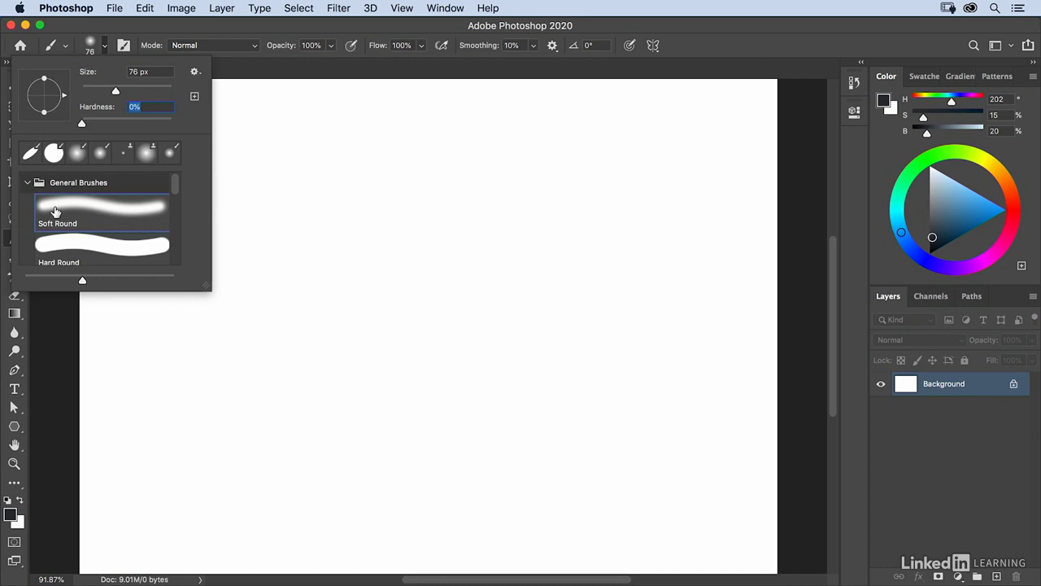
click(57, 208)
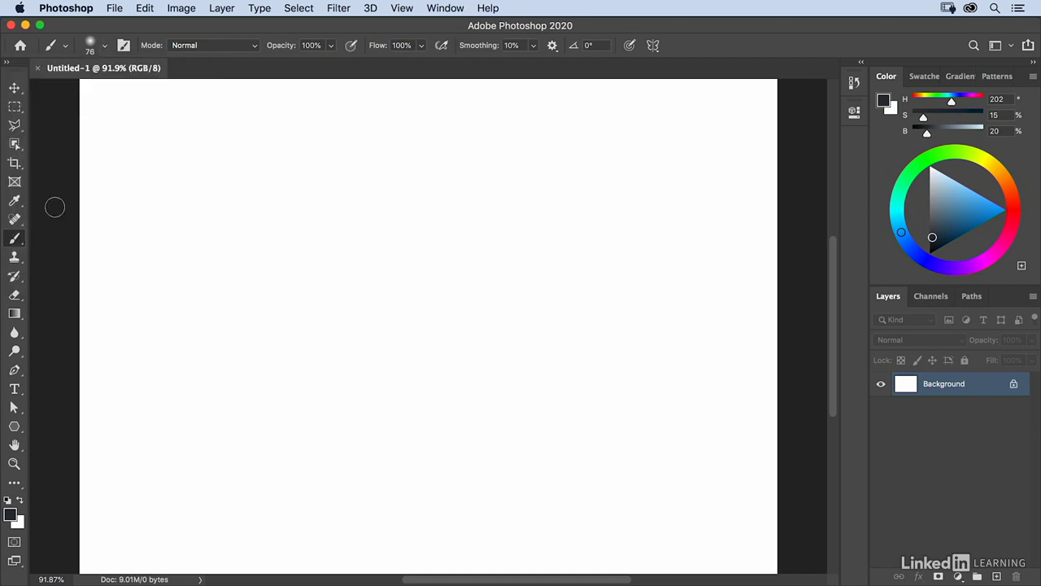
mouse_move(203, 208)
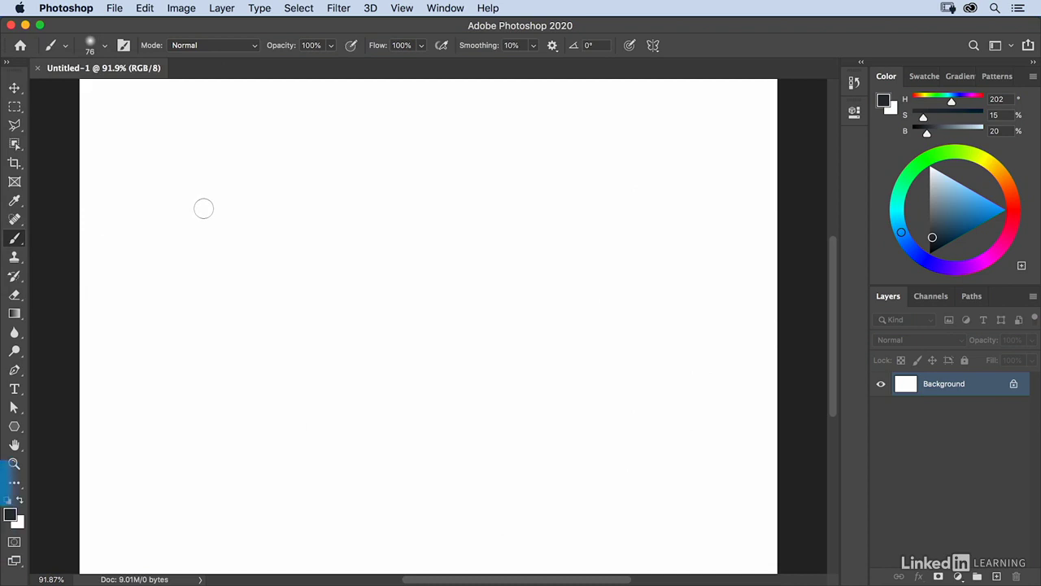
Step: Enlarge the brush tip with the ] shortcut toward a much larger size
key(])
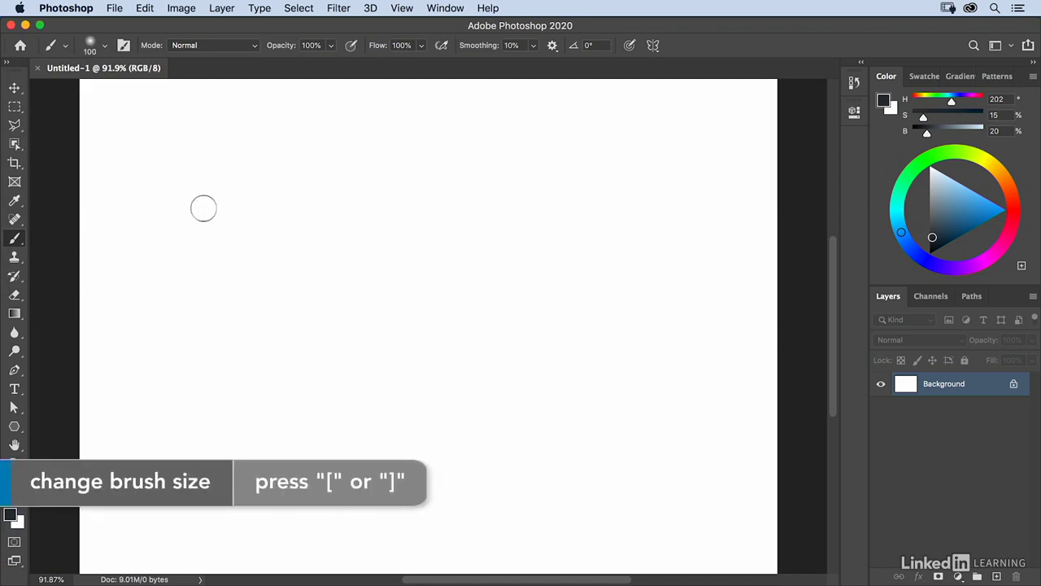
key(])
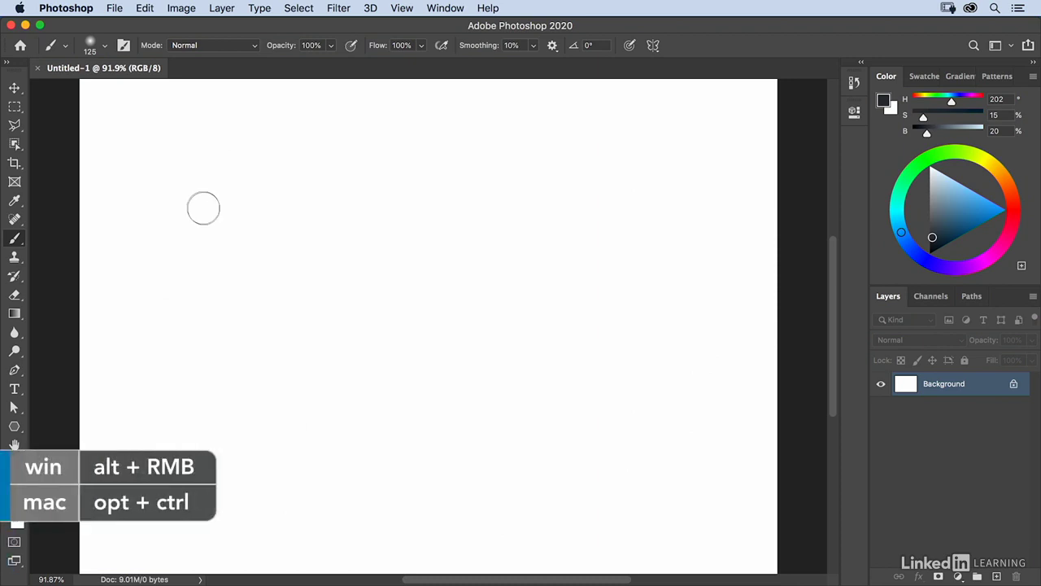
mouse_move(204, 212)
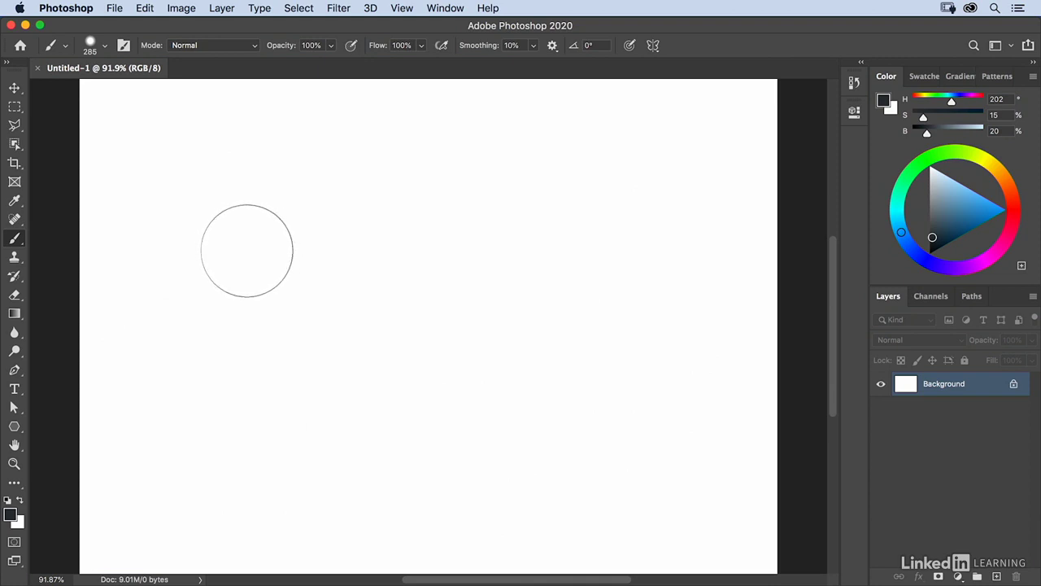
mouse_move(247, 252)
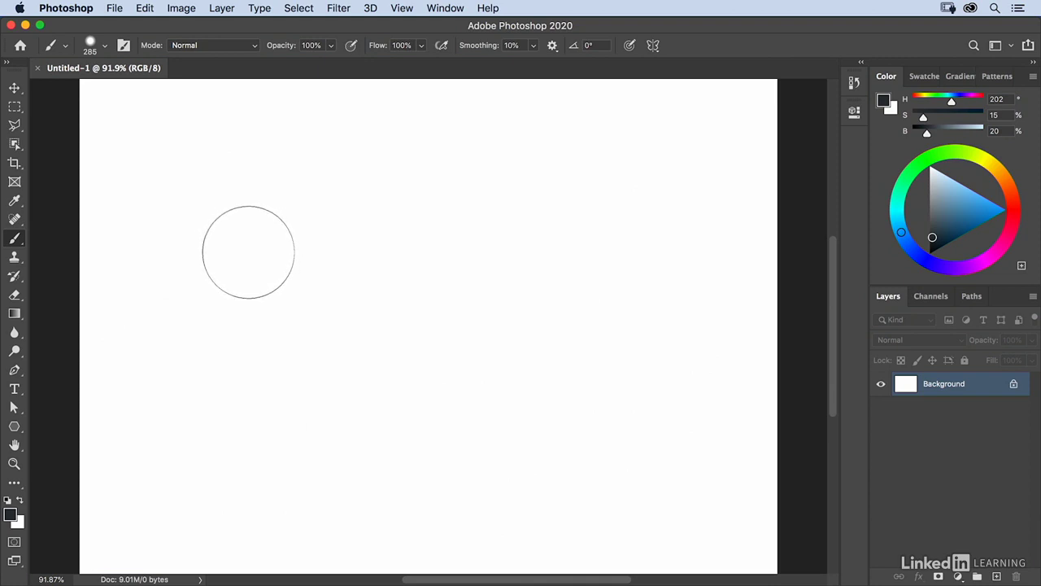
Step: Reduce the brush size to 143 px from the on-canvas brush picker
right_click(247, 252)
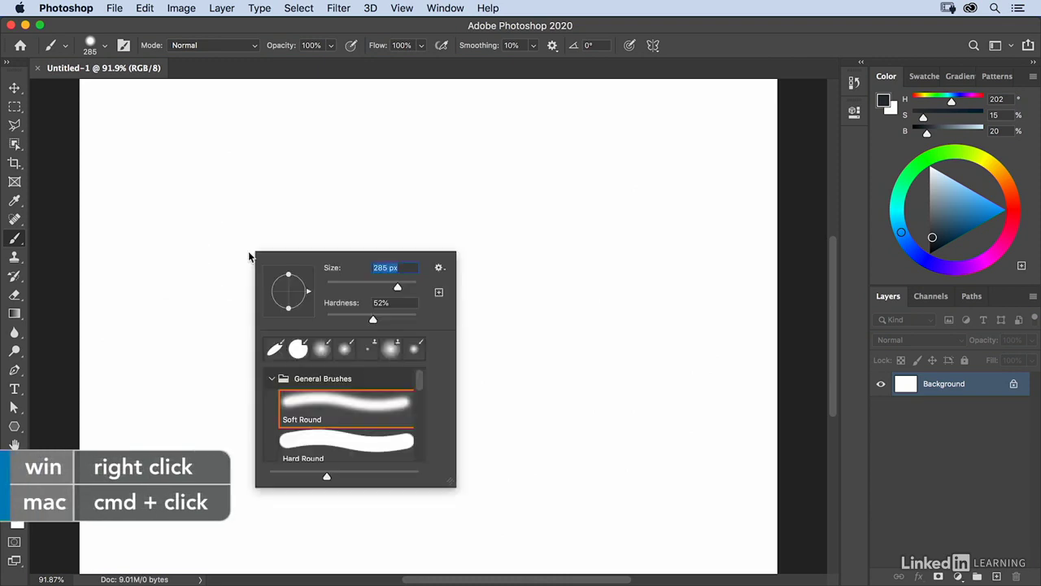
mouse_move(377, 290)
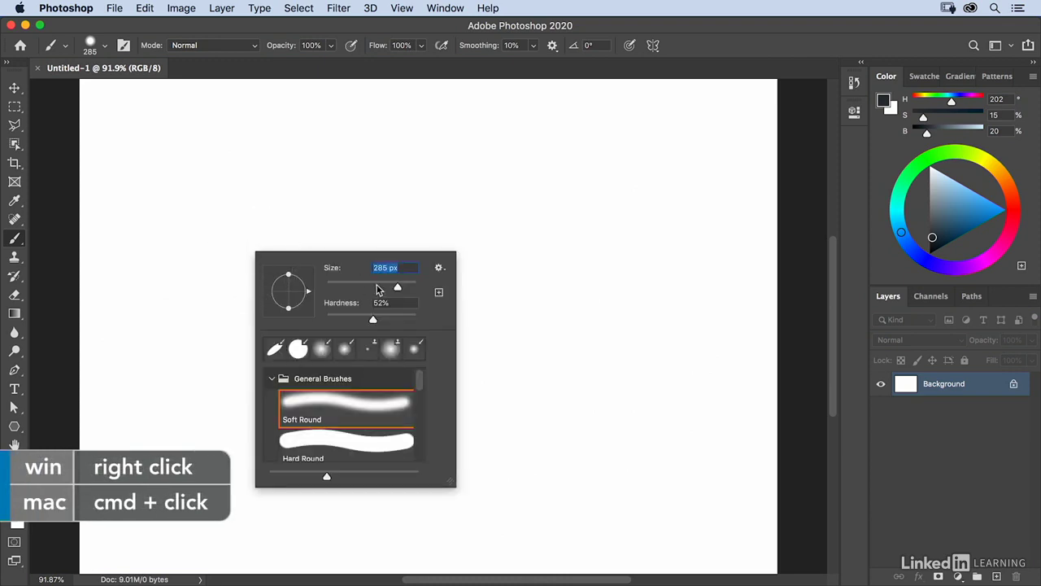
drag(397, 288, 382, 288)
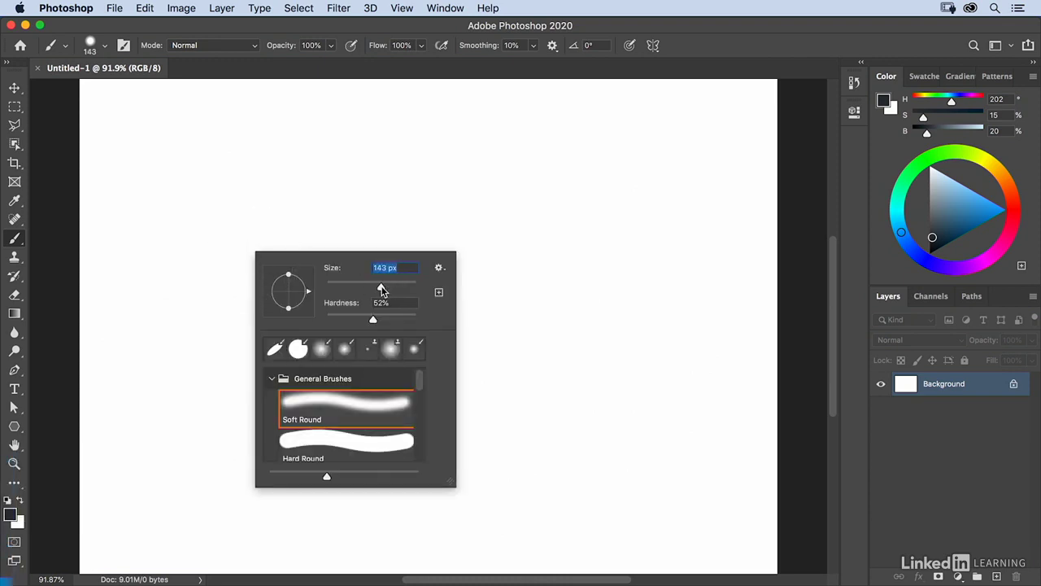
click(381, 287)
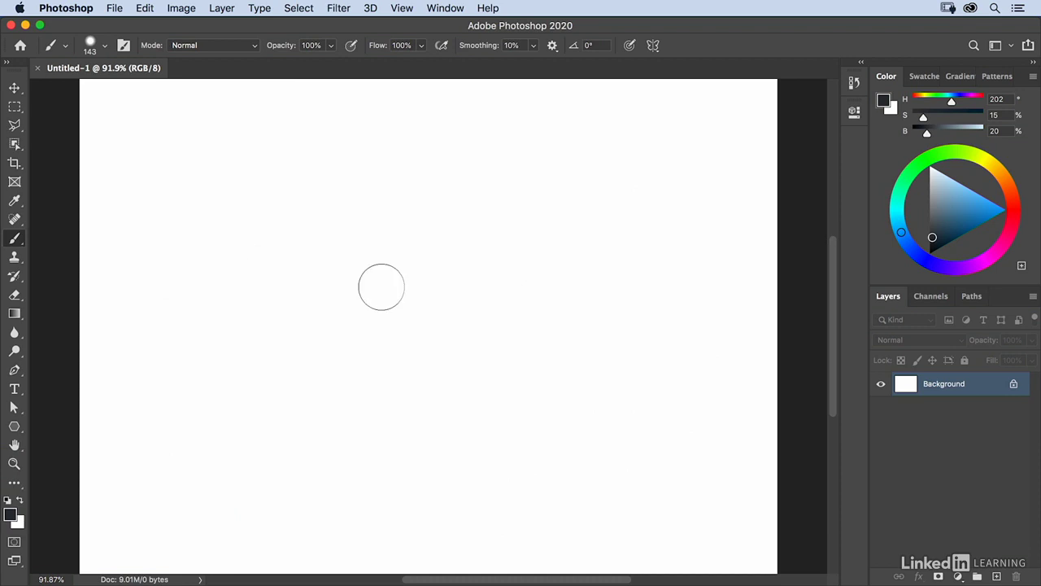
mouse_move(755, 176)
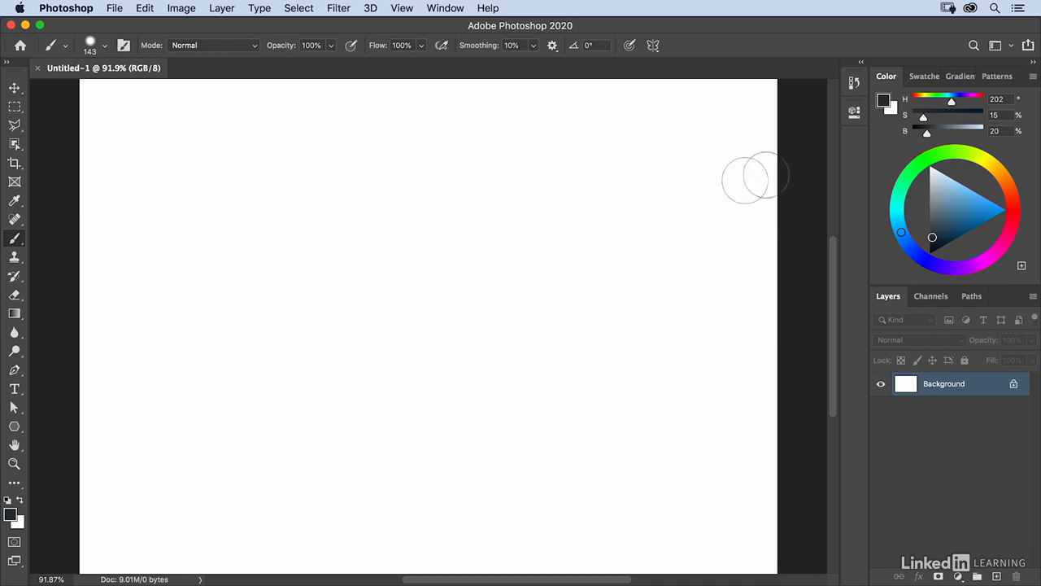
mouse_move(952, 106)
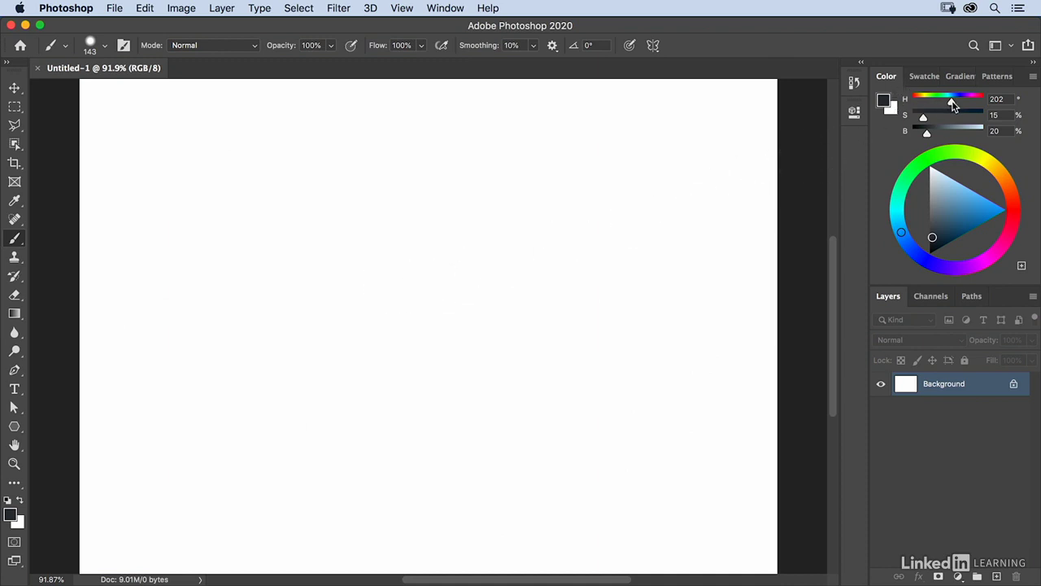
Step: Pick a bright saturated blue and paint a soft S-shaped squiggle on the left of the canvas
click(950, 221)
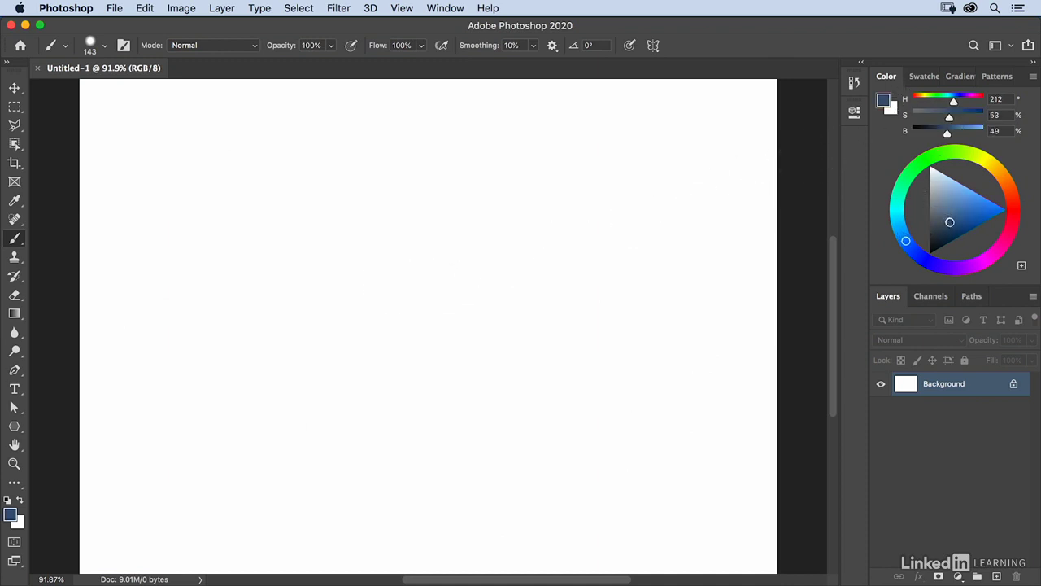
drag(950, 222, 960, 218)
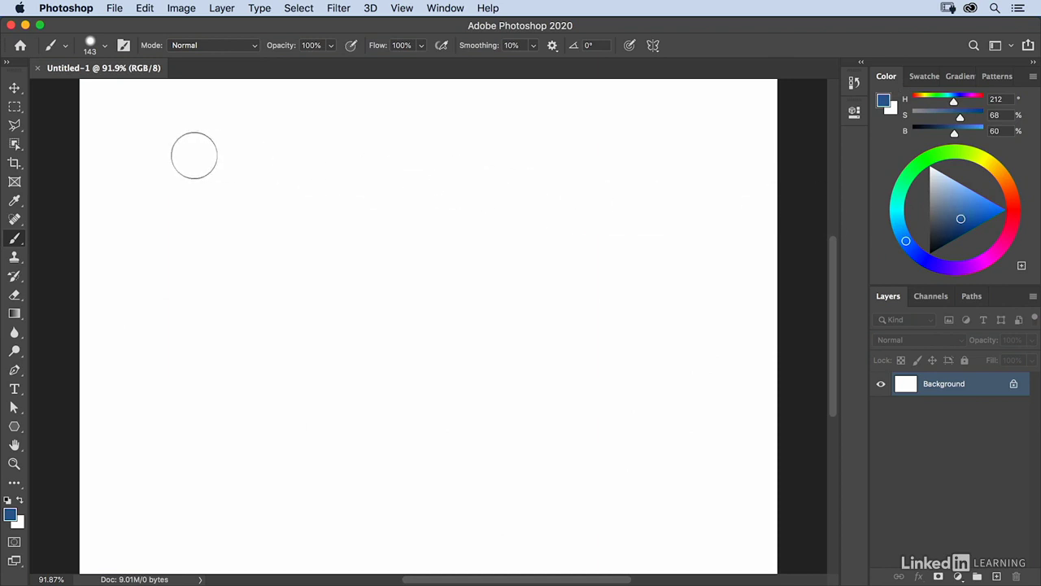
drag(194, 155, 185, 231)
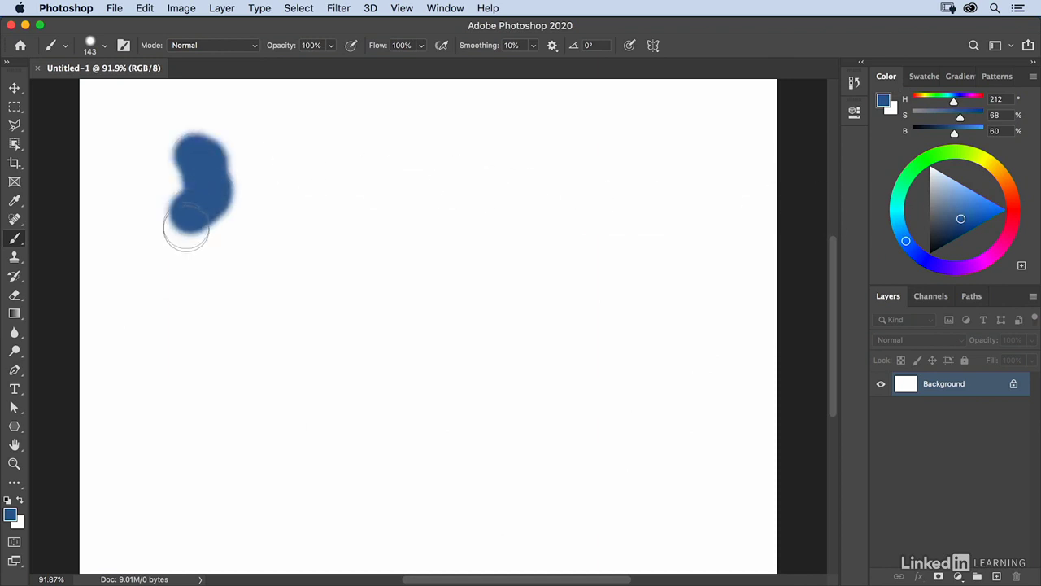
drag(198, 220, 244, 374)
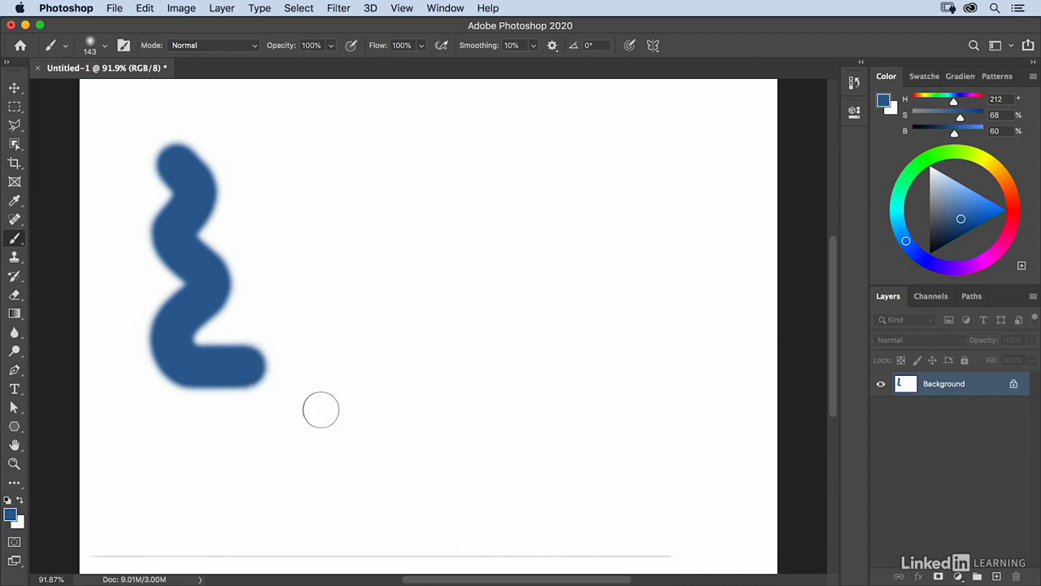
Step: Stamp a blue dot and paint a tall hard-edged vertical stroke beside the squiggle
click(333, 175)
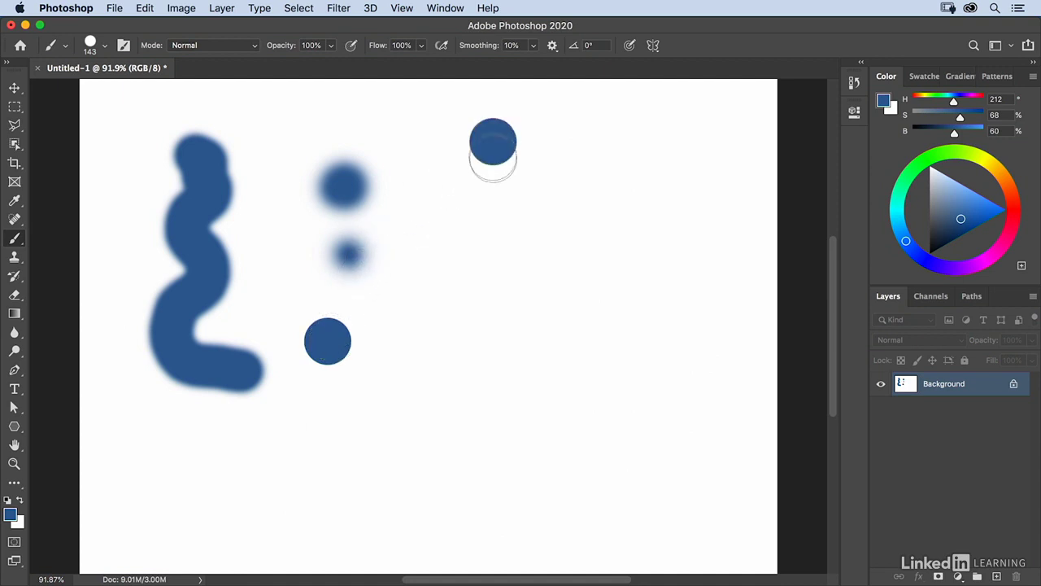
drag(493, 149, 485, 398)
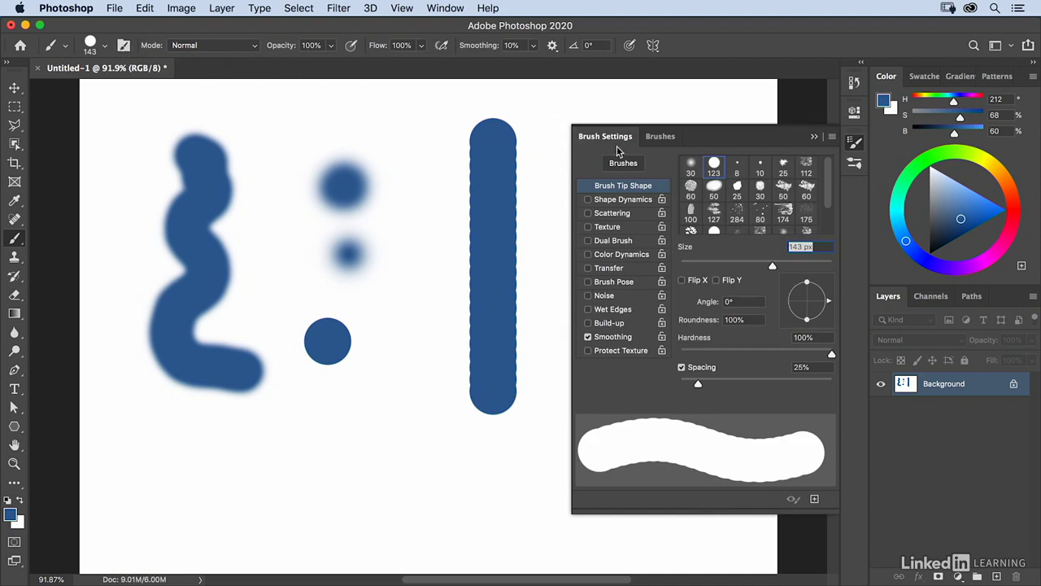
mouse_move(621, 150)
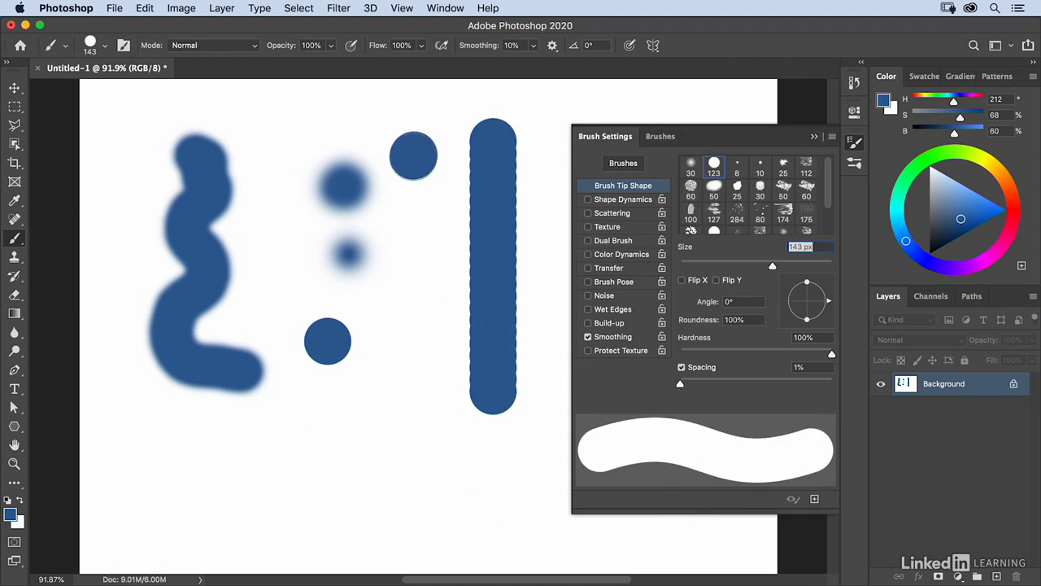
Step: Paint a smooth vertical stroke, a single dot and a long horizontal stroke with 1% spacing
drag(413, 155, 426, 407)
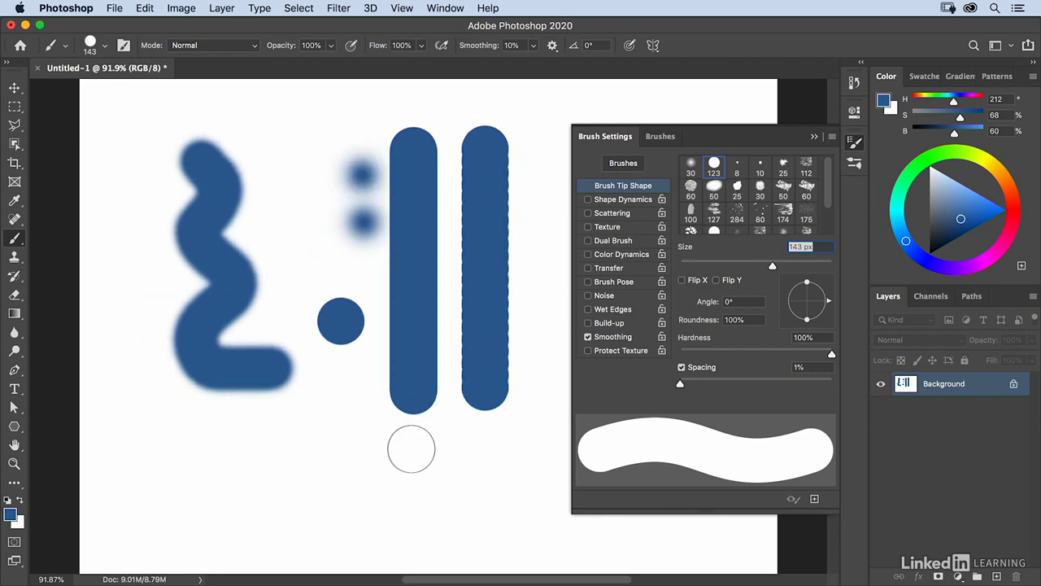
click(410, 449)
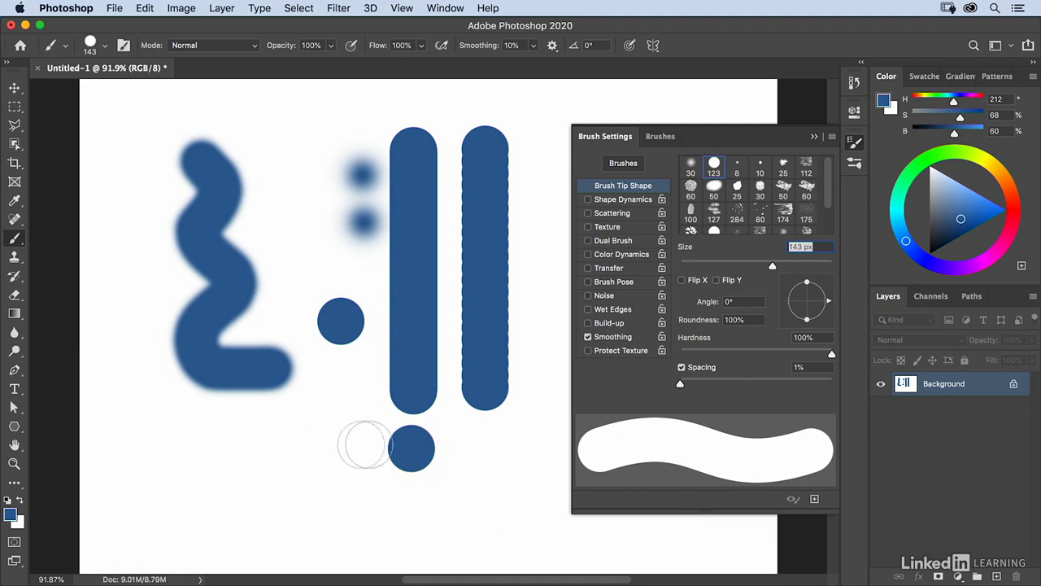
drag(410, 448, 146, 447)
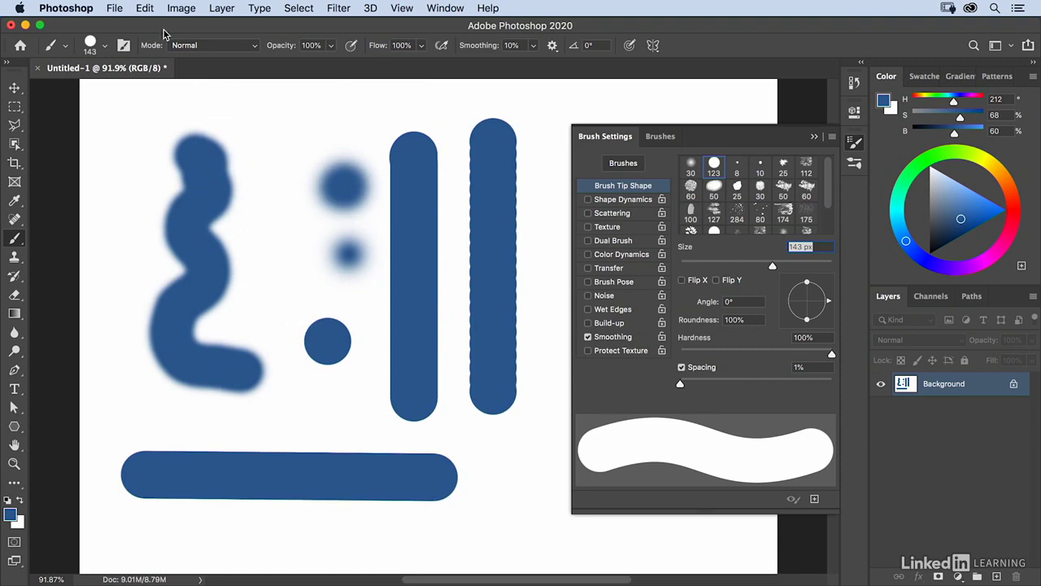
Step: Fill the whole canvas with white via Edit > Fill to clear it
click(144, 7)
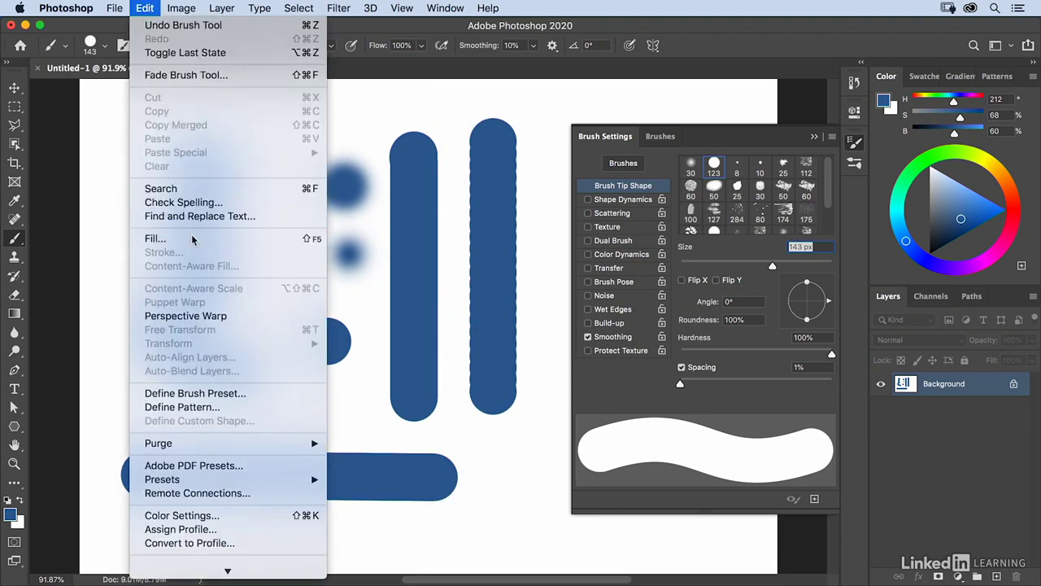
click(154, 238)
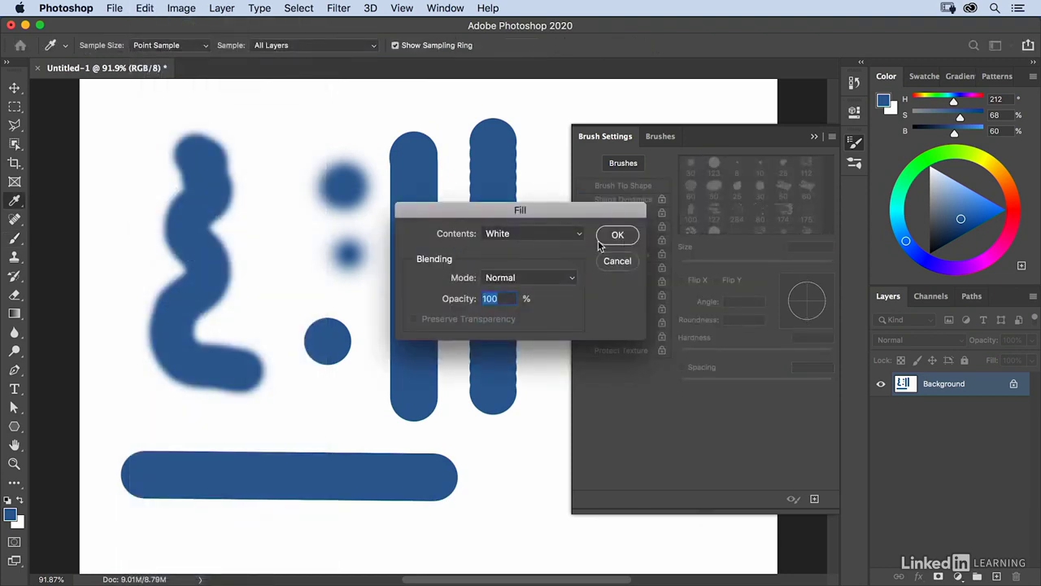
click(618, 234)
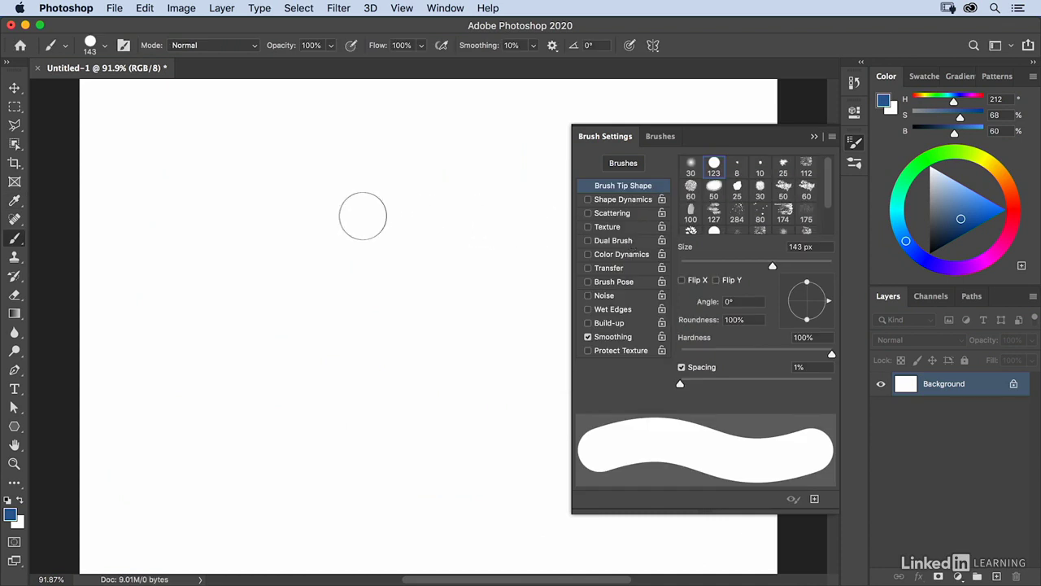
mouse_move(299, 81)
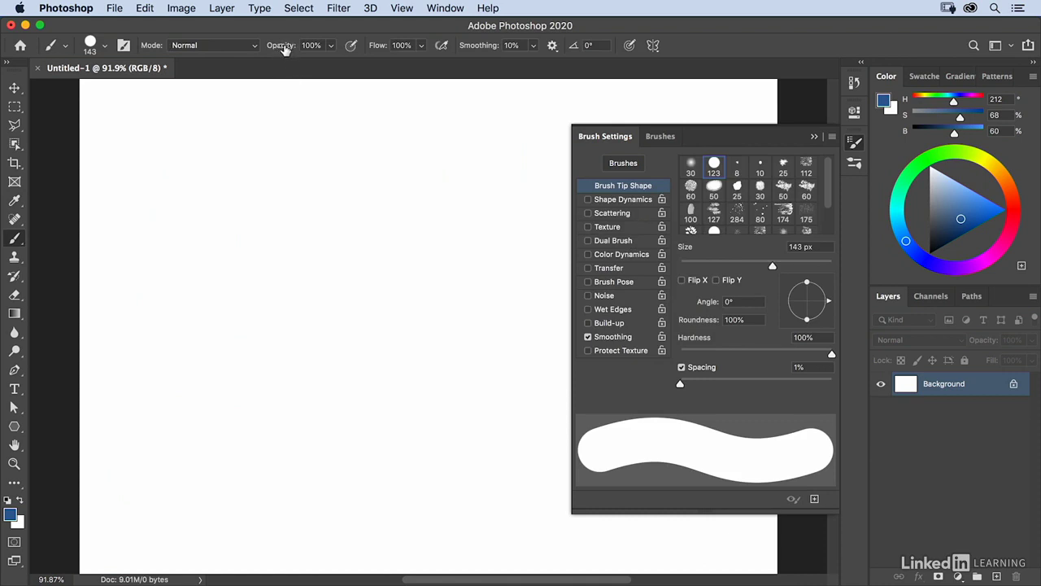
mouse_move(23, 244)
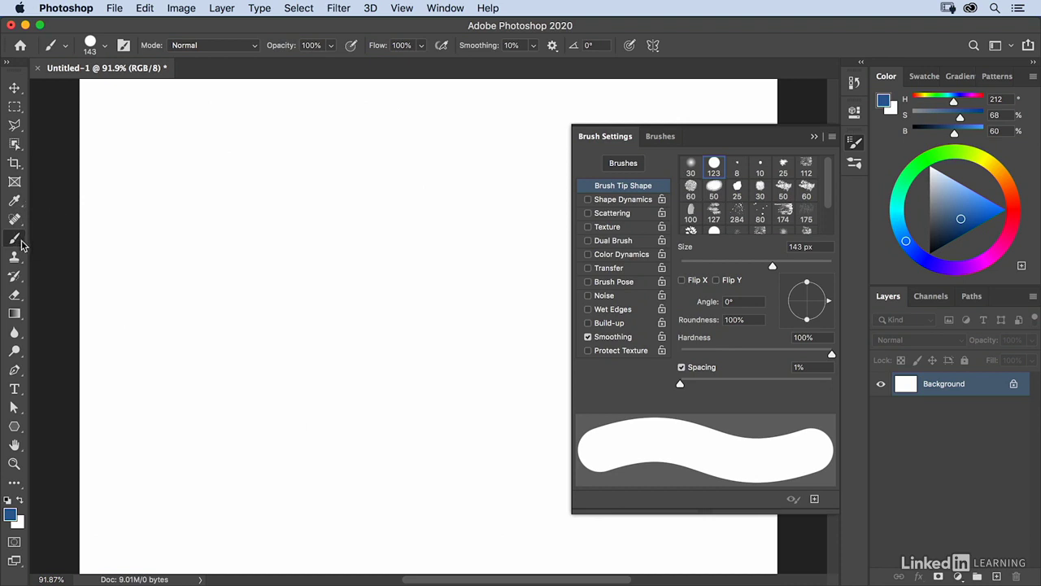
mouse_move(273, 140)
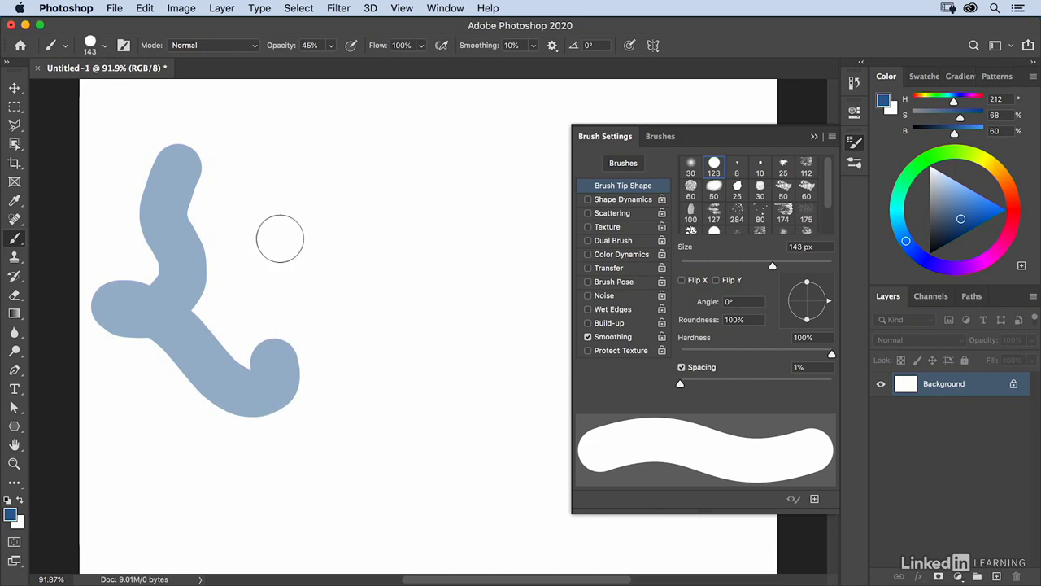
Step: Paint a translucent 45%-opacity blue stroke crossing the earlier one so it darkens at the overlap
drag(280, 241, 134, 419)
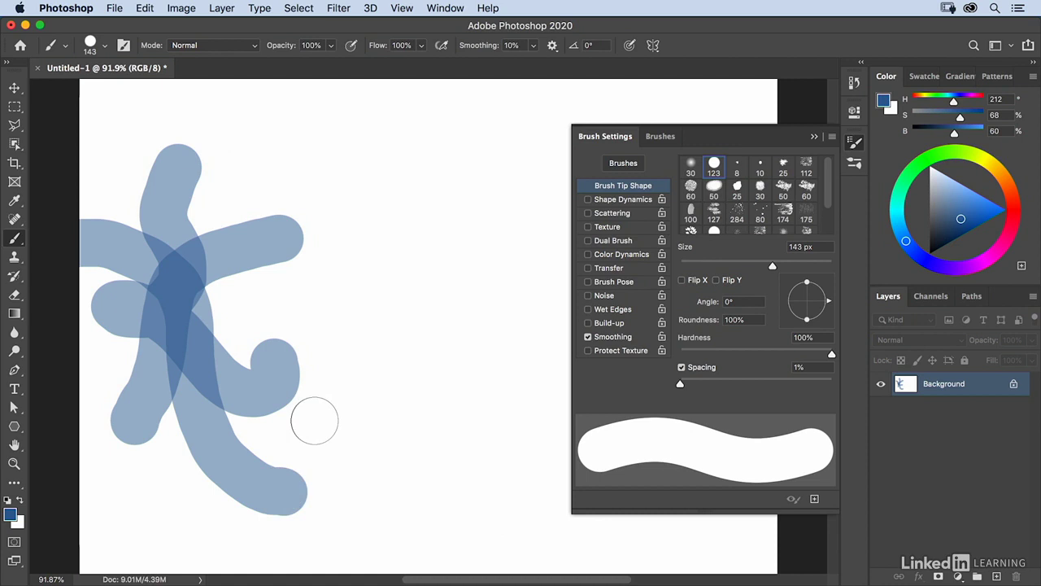
mouse_move(358, 252)
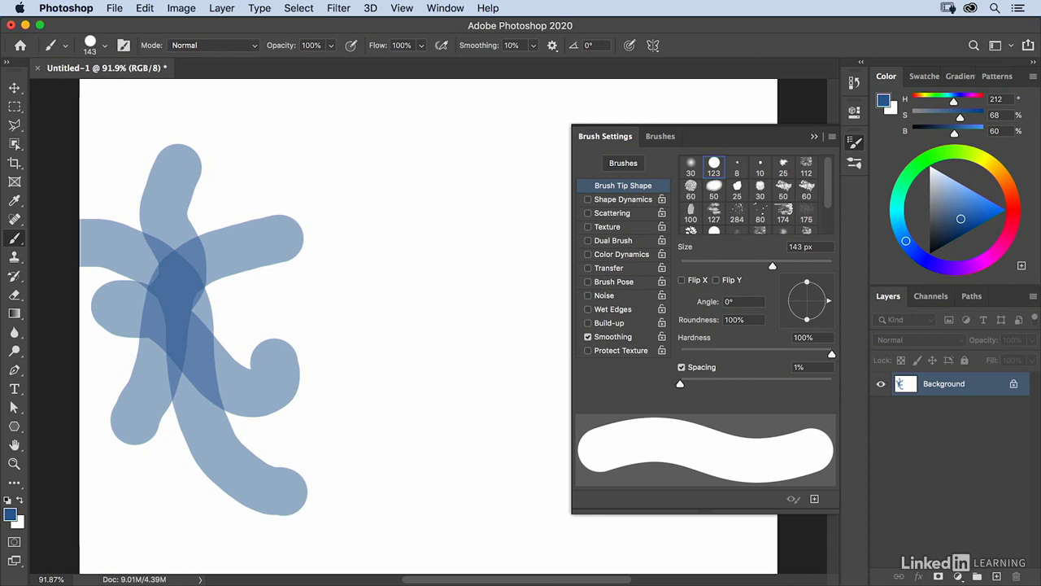
mouse_move(410, 58)
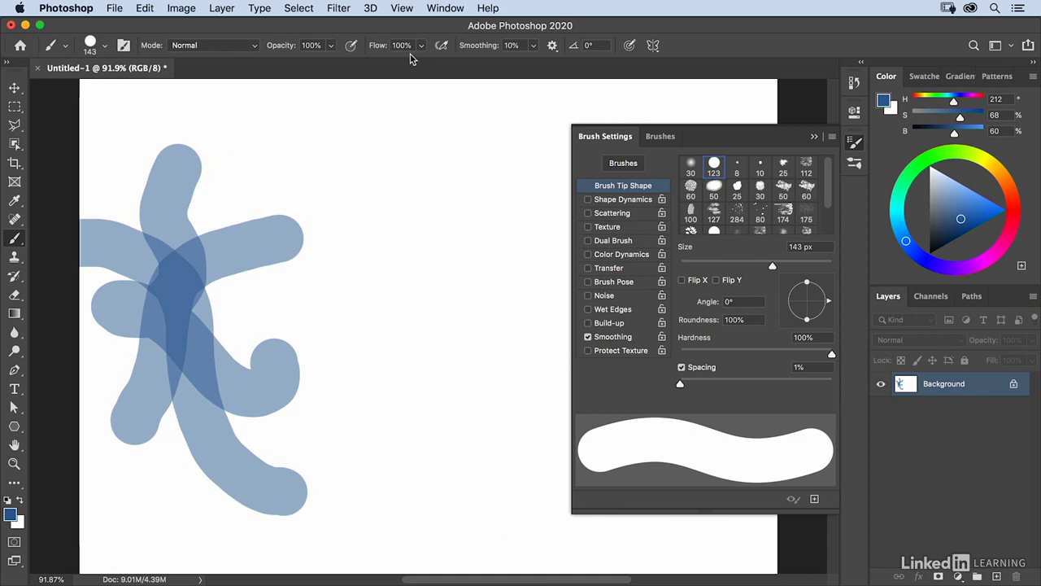
mouse_move(410, 60)
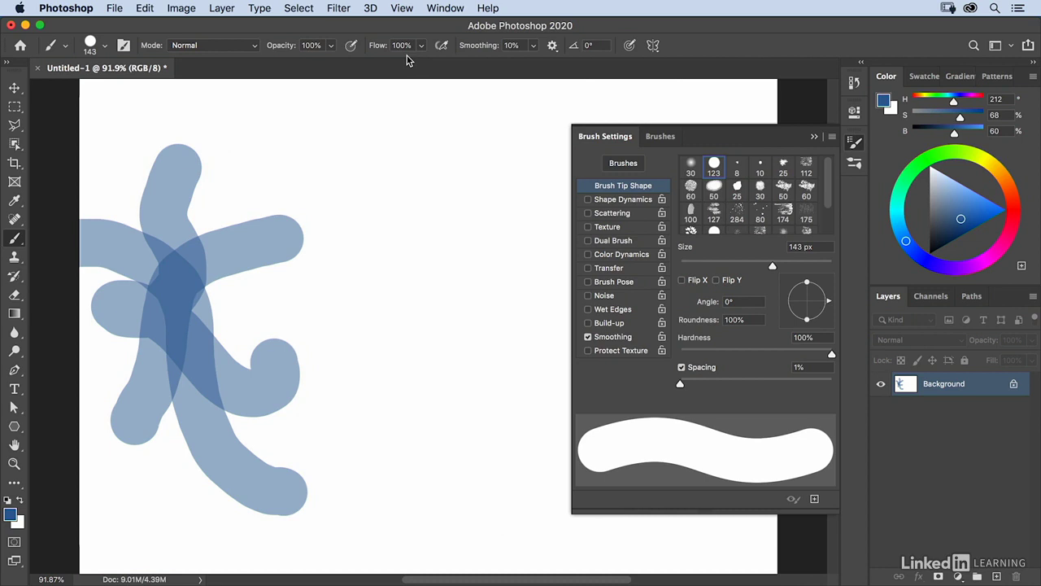
Step: Dab a blue dot, paint a vertical stroke down from it, then adjust the brush in the options bar
click(391, 153)
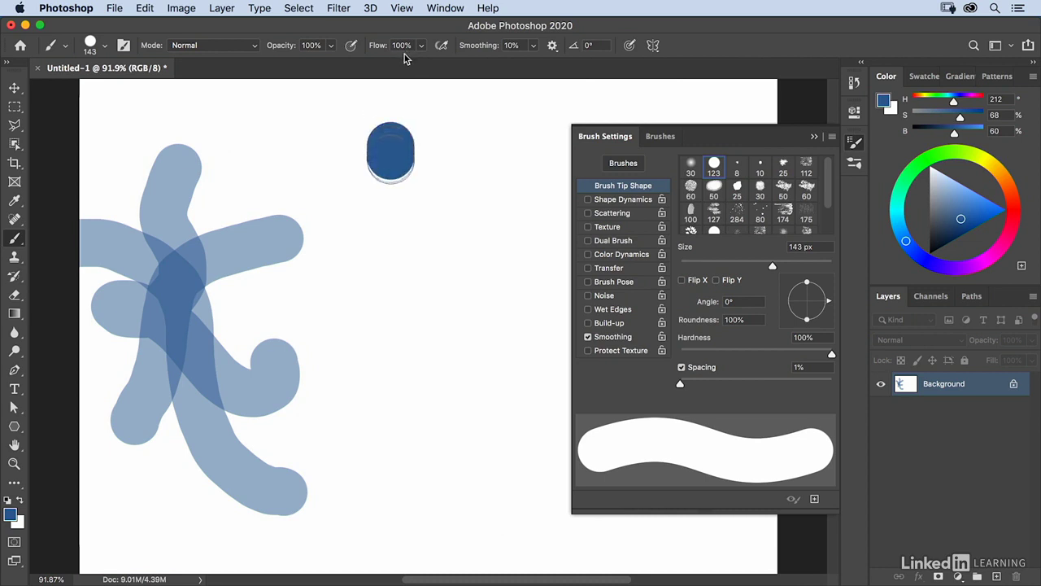
drag(390, 147, 391, 268)
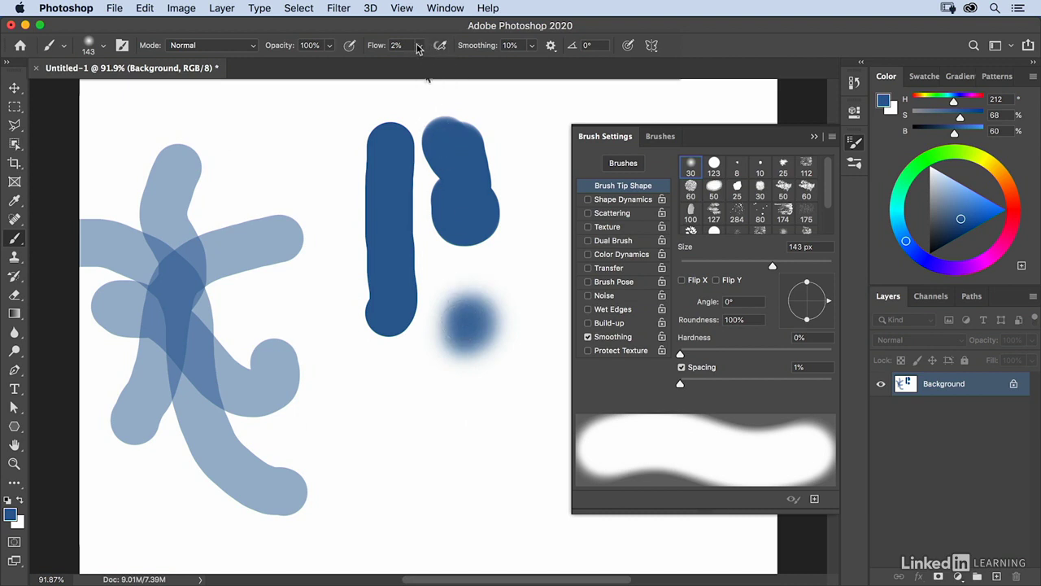
drag(427, 62, 484, 62)
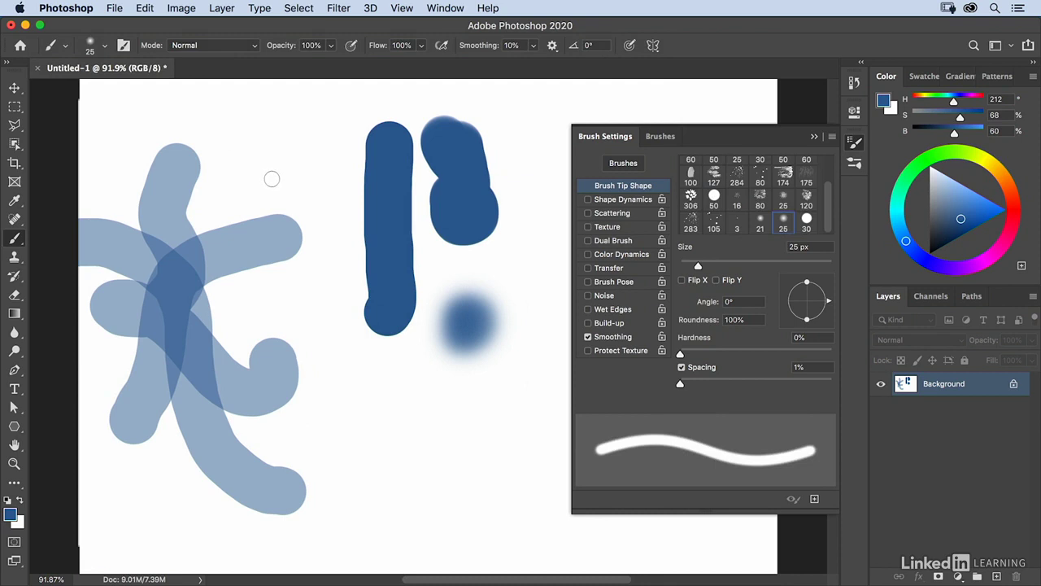
Step: Raise Smoothing to 75% and draw thin wavy blue lines snaking down toward the bottom
click(690, 164)
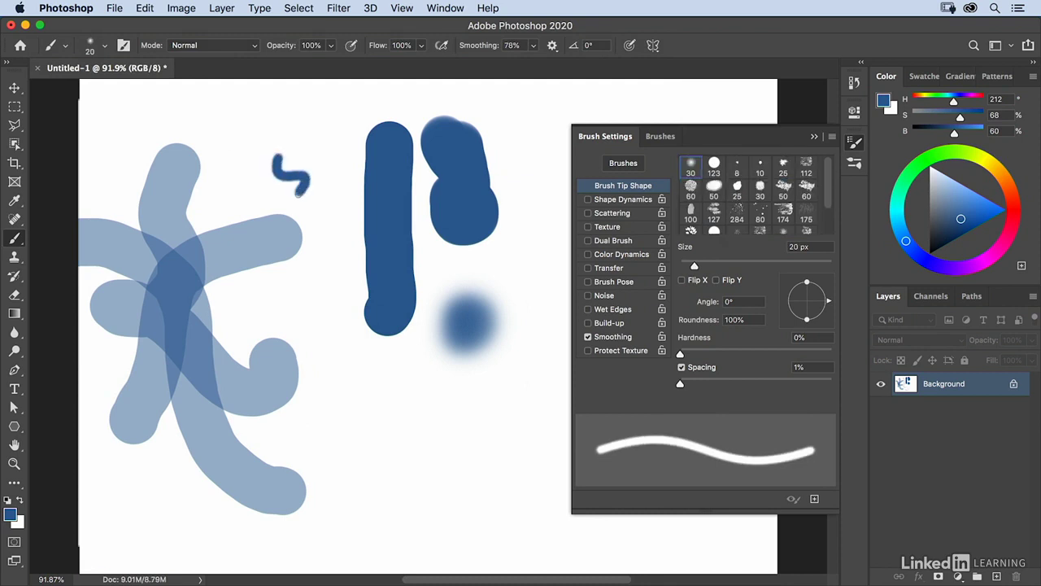
drag(293, 171, 309, 268)
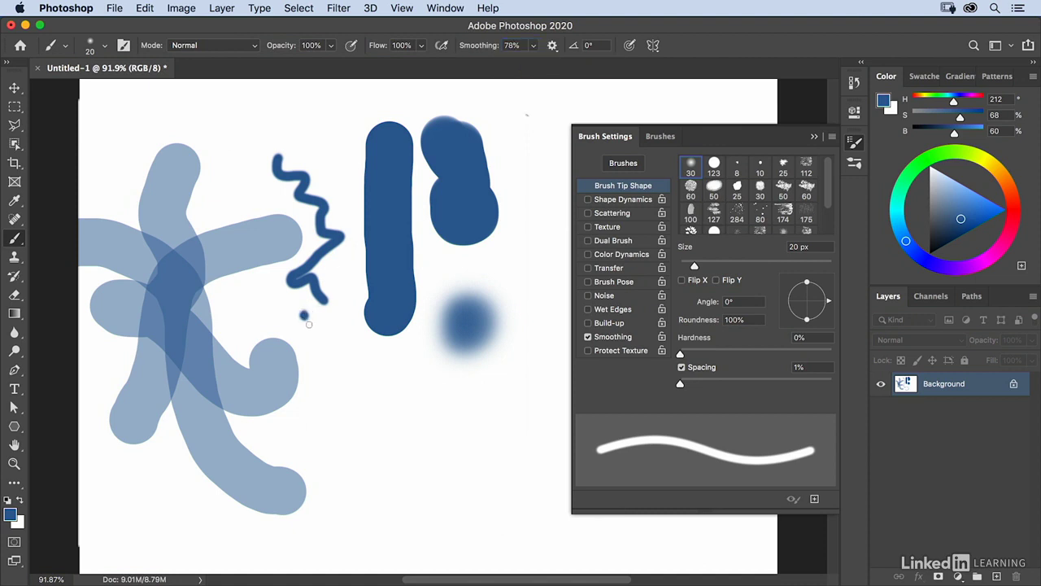
drag(305, 312, 342, 378)
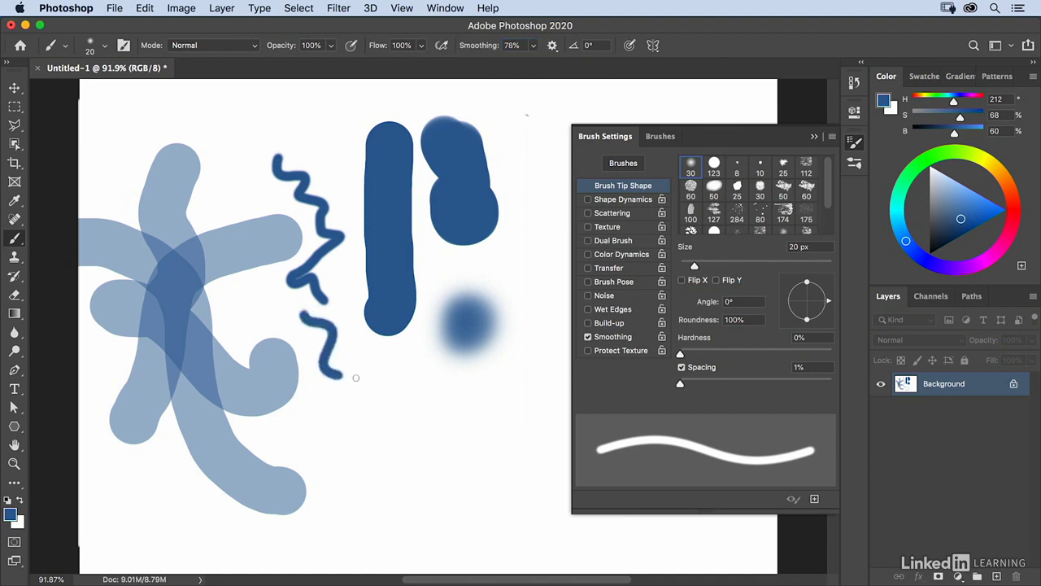
drag(325, 374, 409, 452)
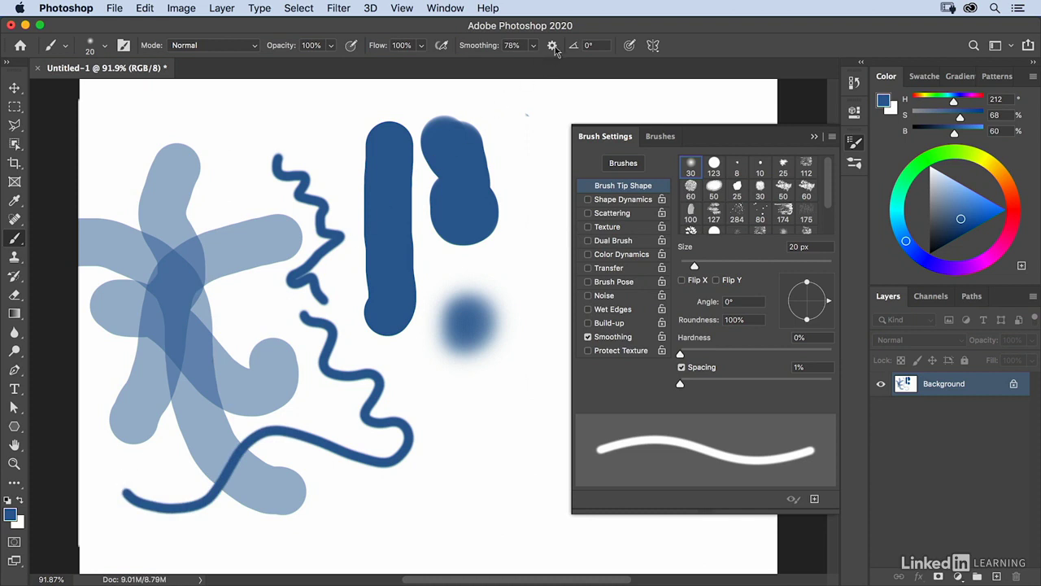
Step: Switch brush smoothing to Pulled String mode and start a stroke near the top left
click(553, 46)
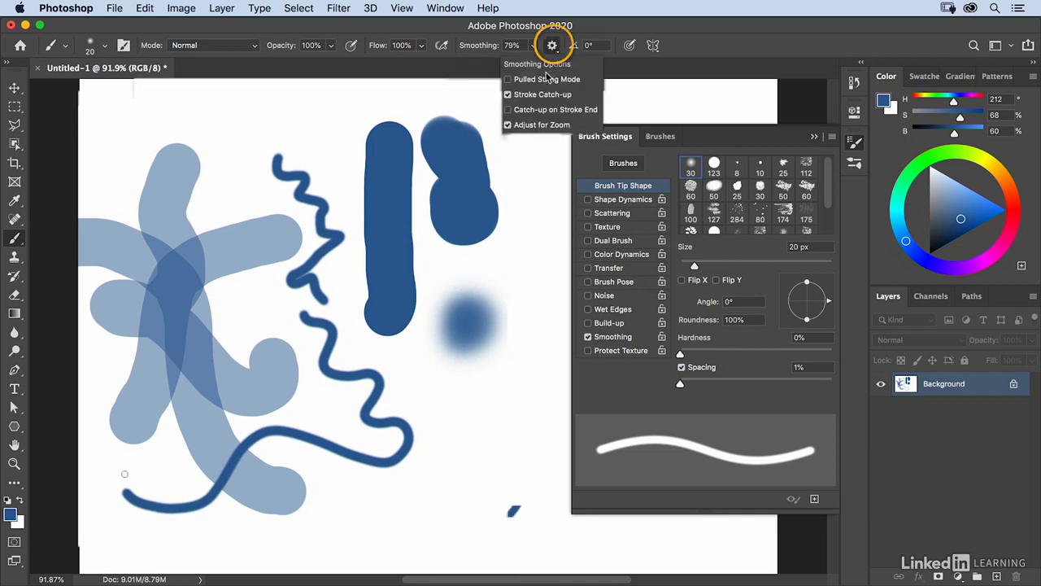
click(507, 78)
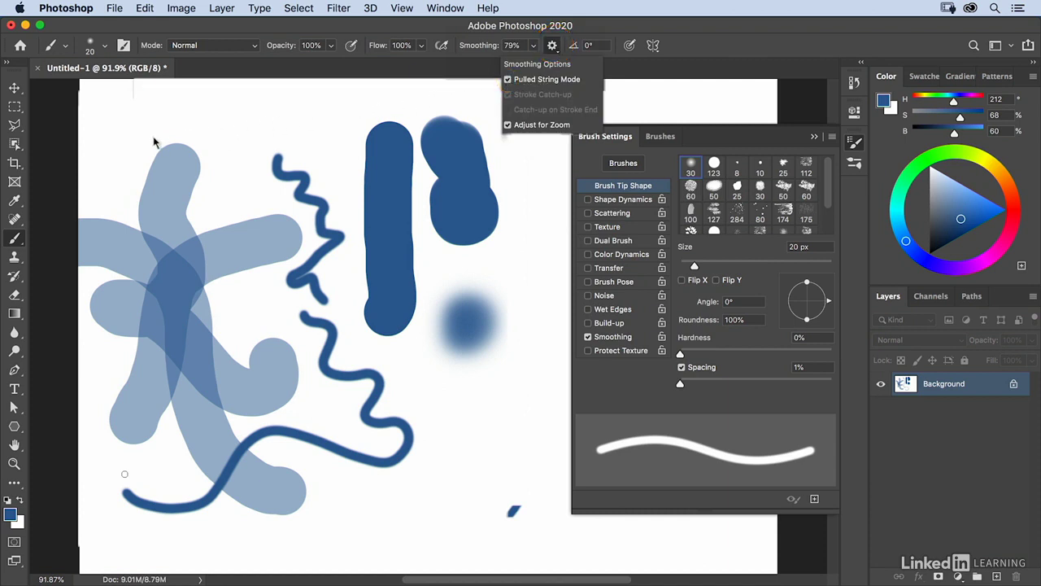
click(154, 140)
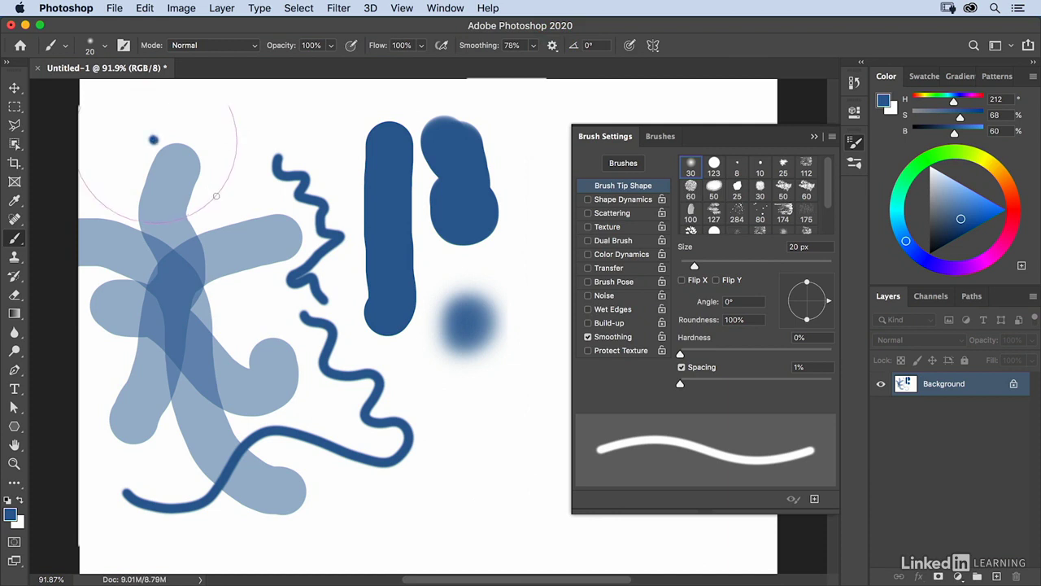
mouse_move(128, 114)
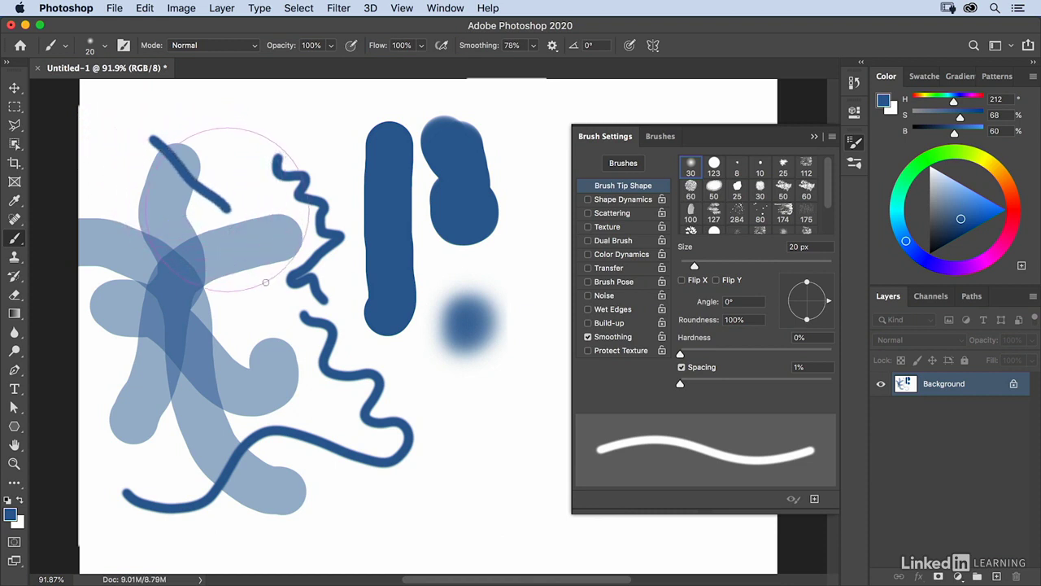
mouse_move(225, 237)
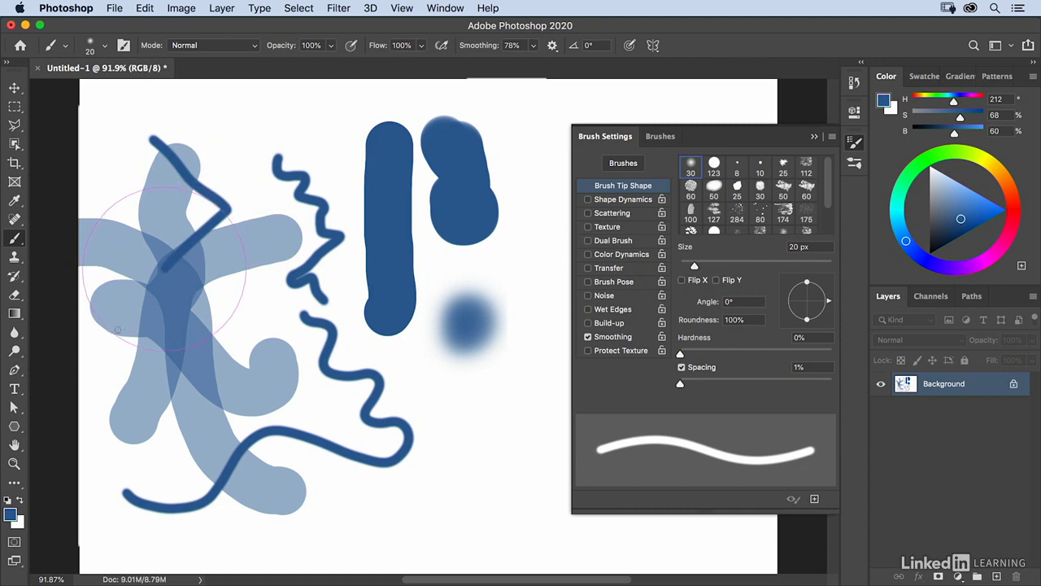
mouse_move(235, 293)
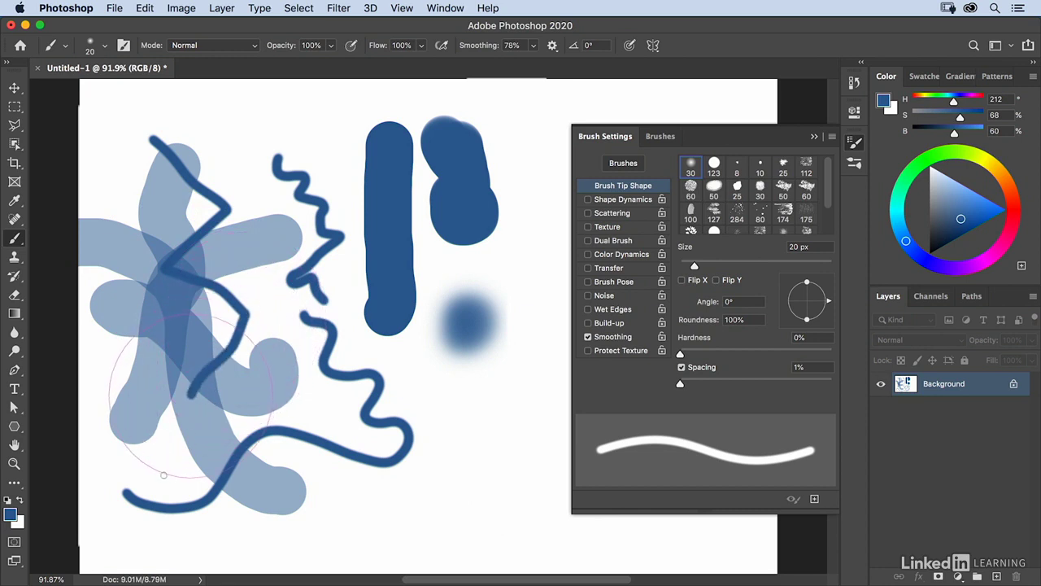
mouse_move(166, 482)
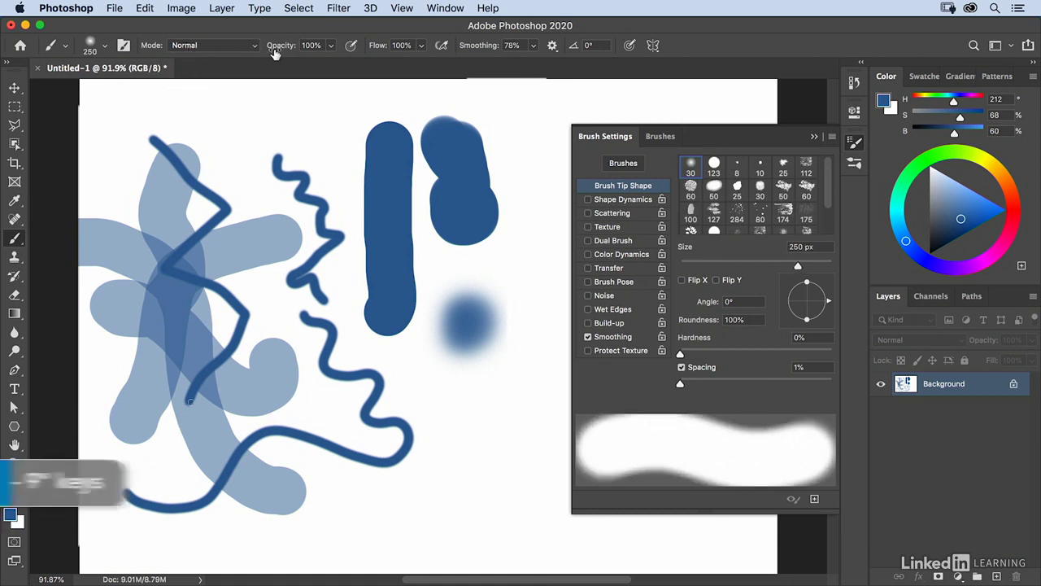
Step: Set the brush to 50% opacity with Multiply blending and fill the canvas white
key(5)
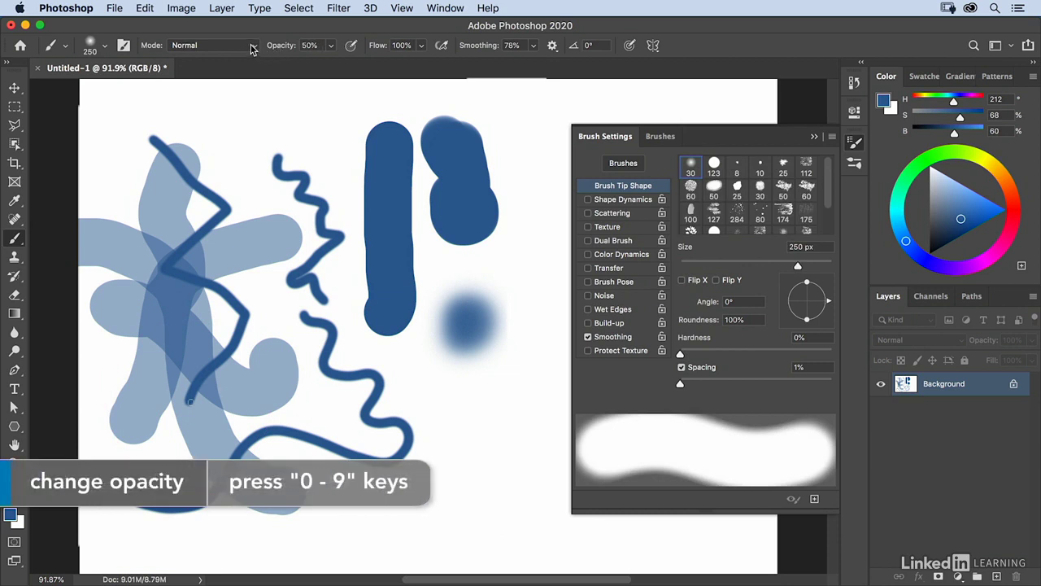
click(212, 45)
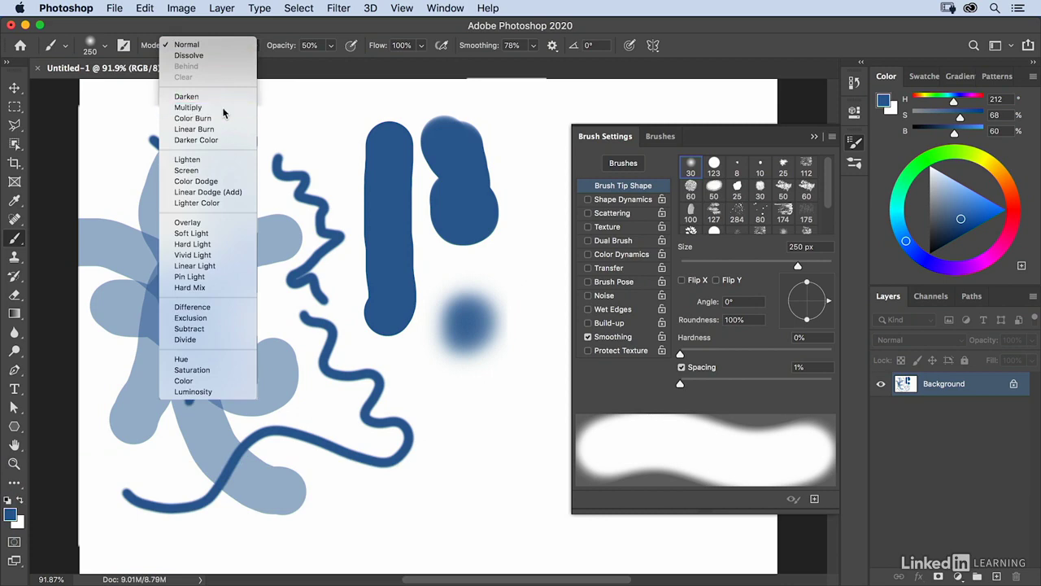
click(144, 7)
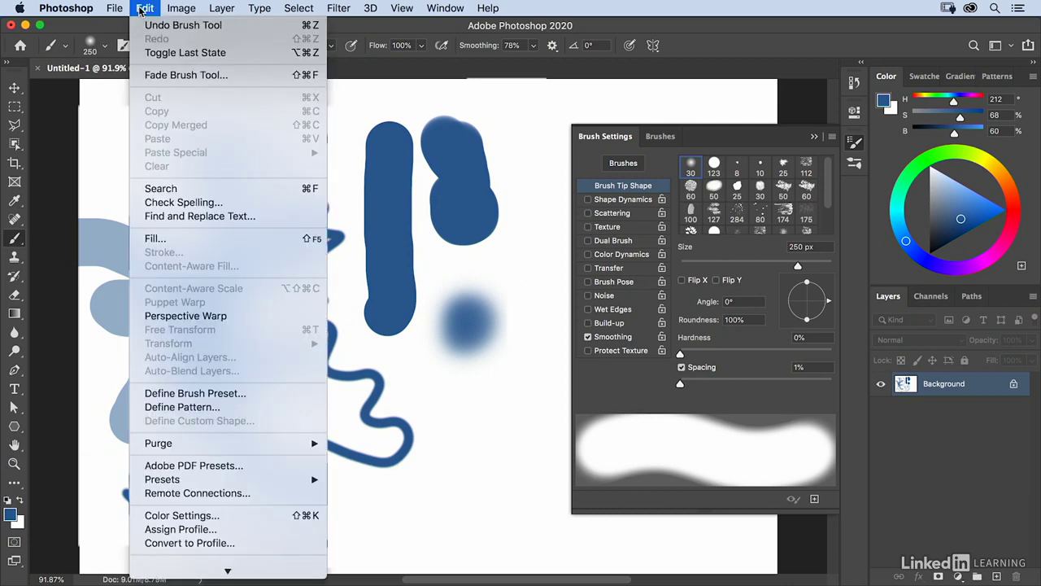
click(155, 238)
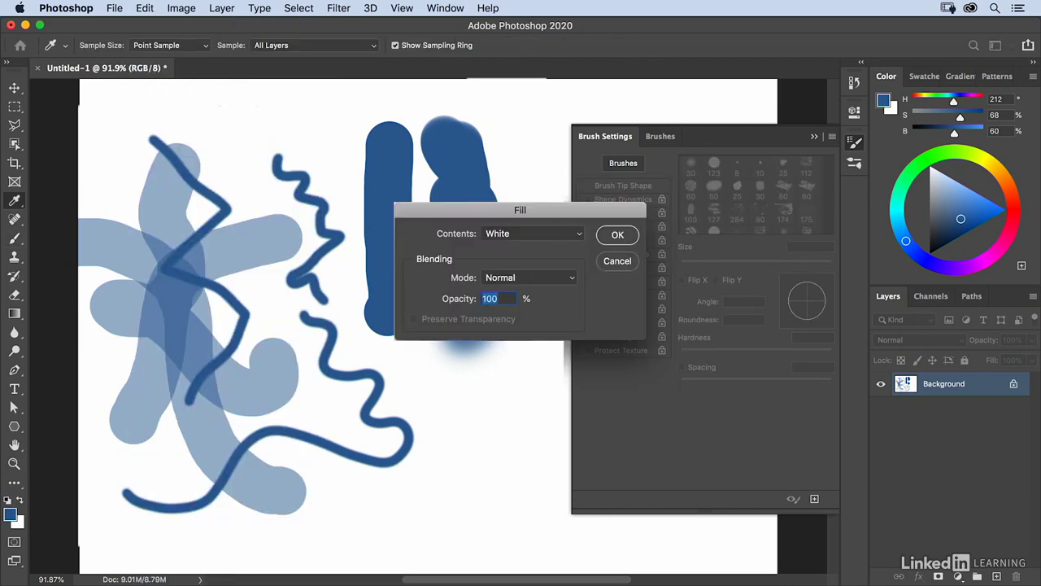
click(618, 235)
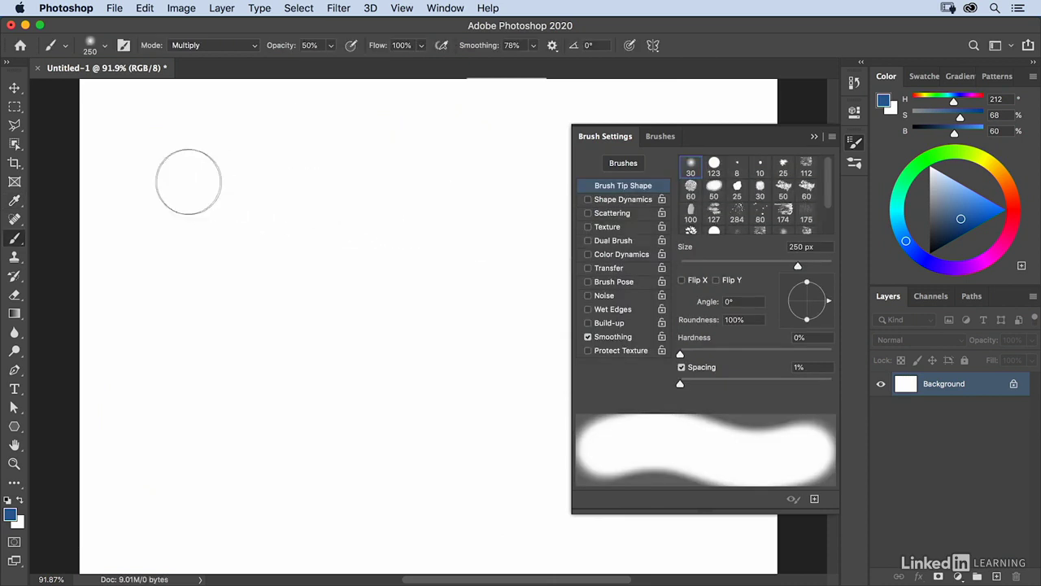
Step: Lower smoothing to 10% and paint crossing soft blue Multiply strokes that darken where they overlap
drag(187, 183, 377, 337)
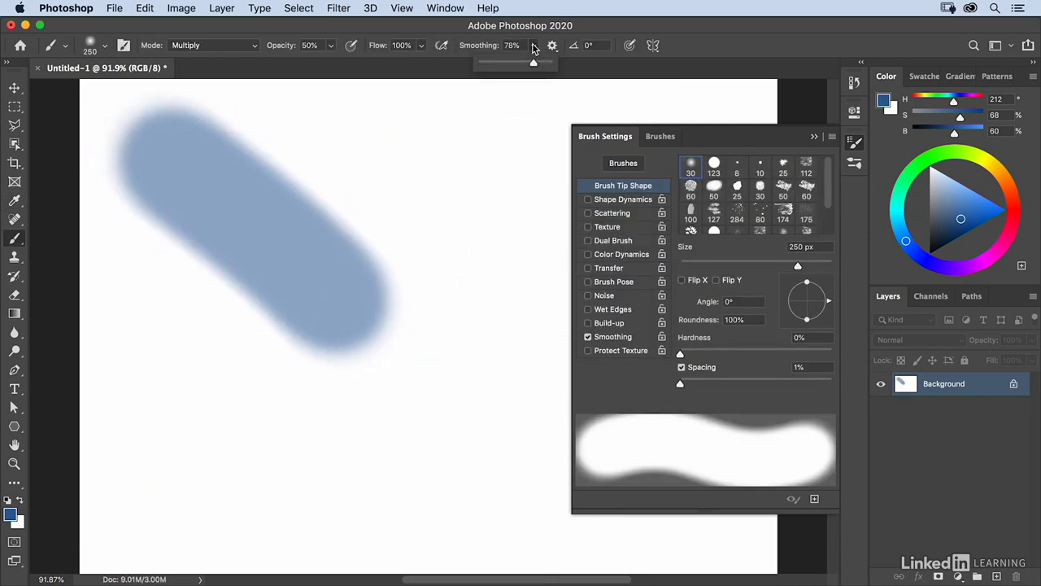
drag(534, 62, 478, 61)
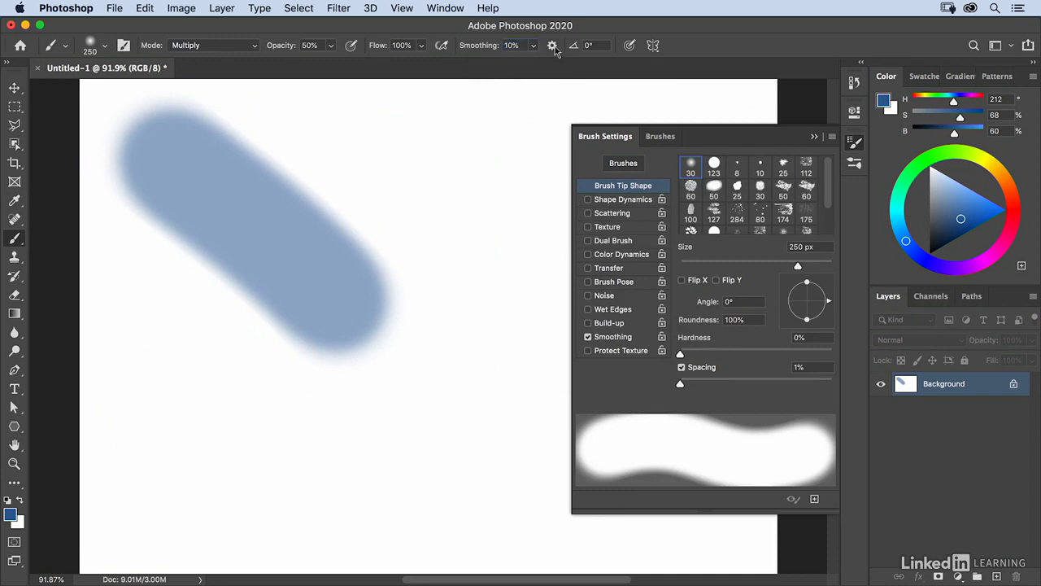
click(553, 46)
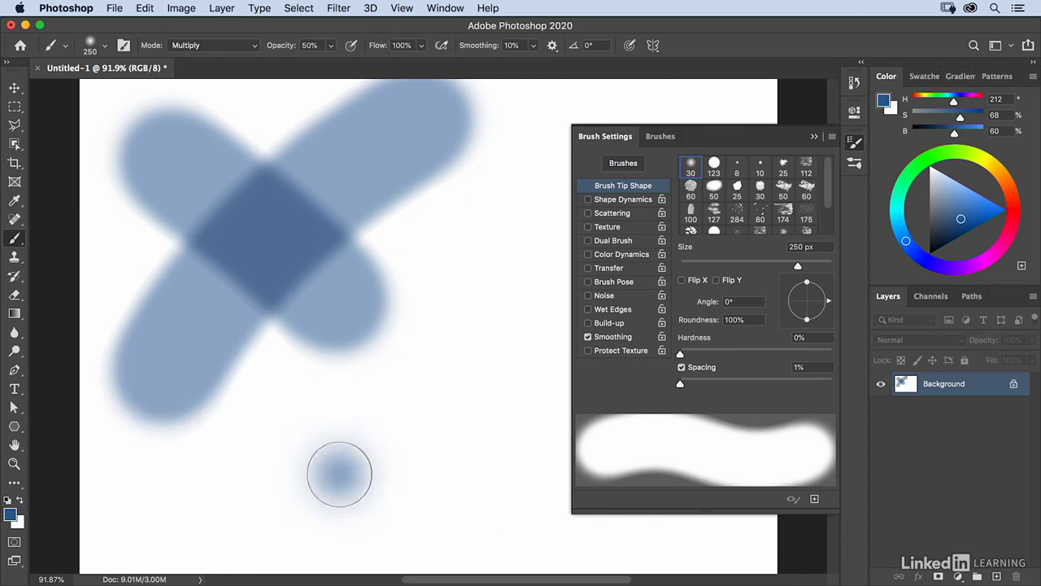
drag(338, 475, 131, 236)
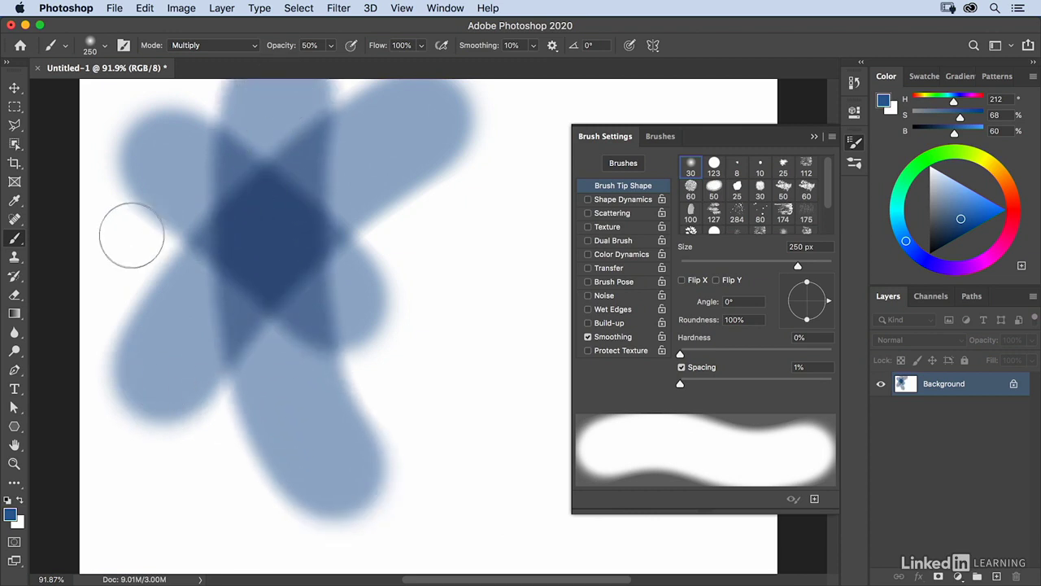
drag(131, 235, 250, 111)
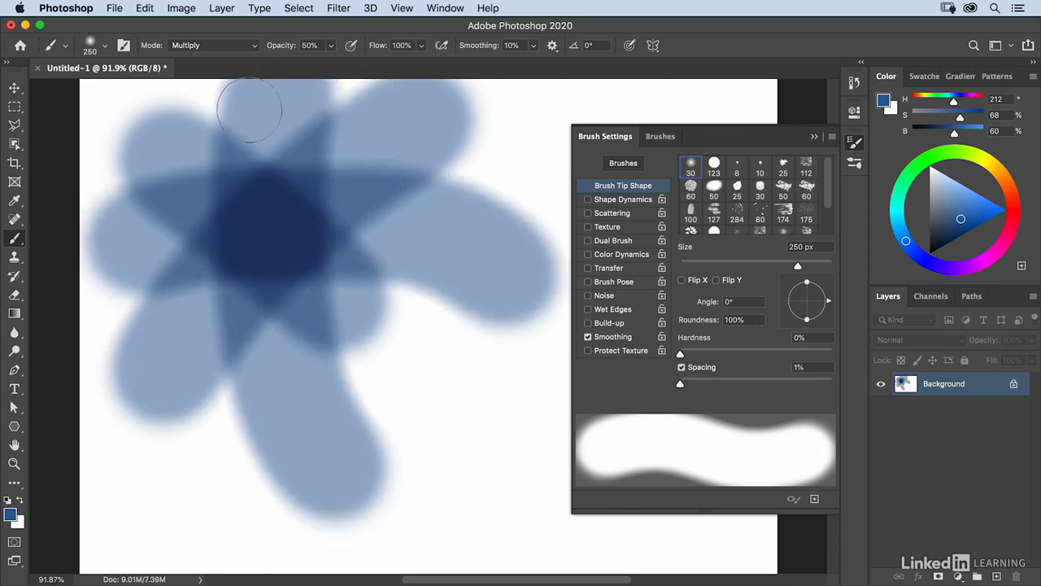
mouse_move(289, 64)
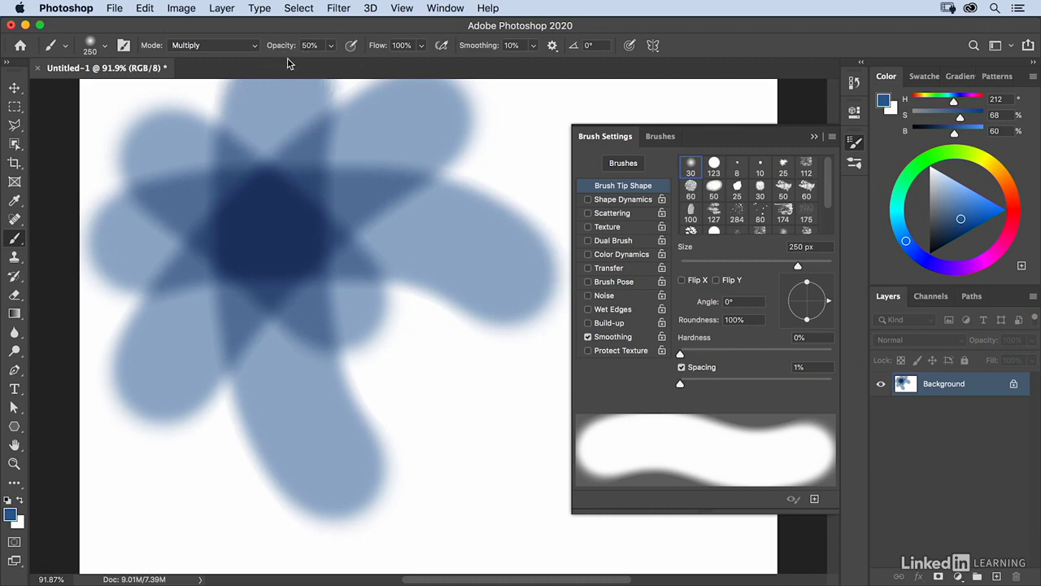
mouse_move(270, 179)
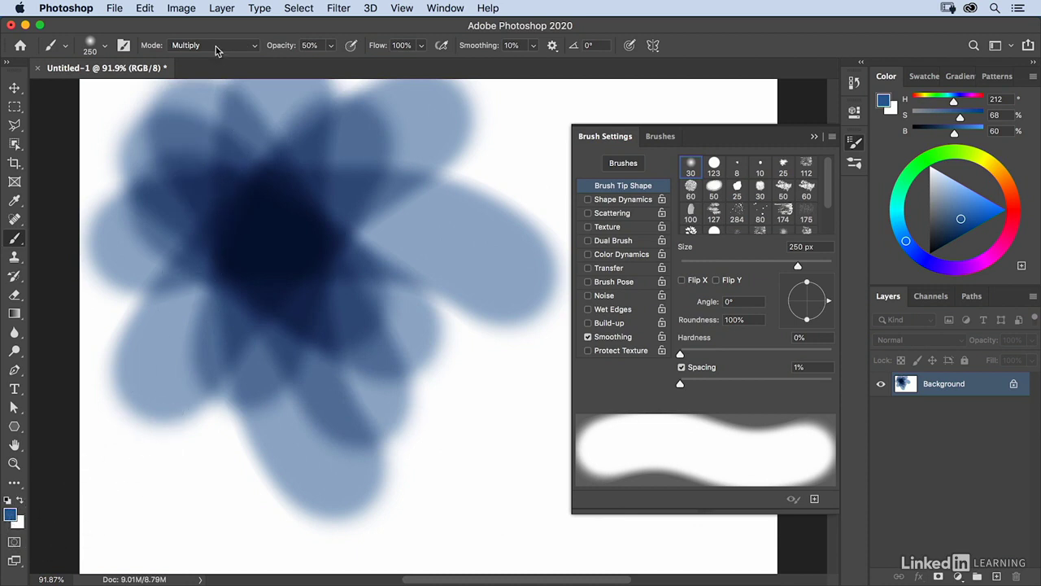
Step: Change the brush blending to Screen and paint strokes lightening the dark centre
click(185, 46)
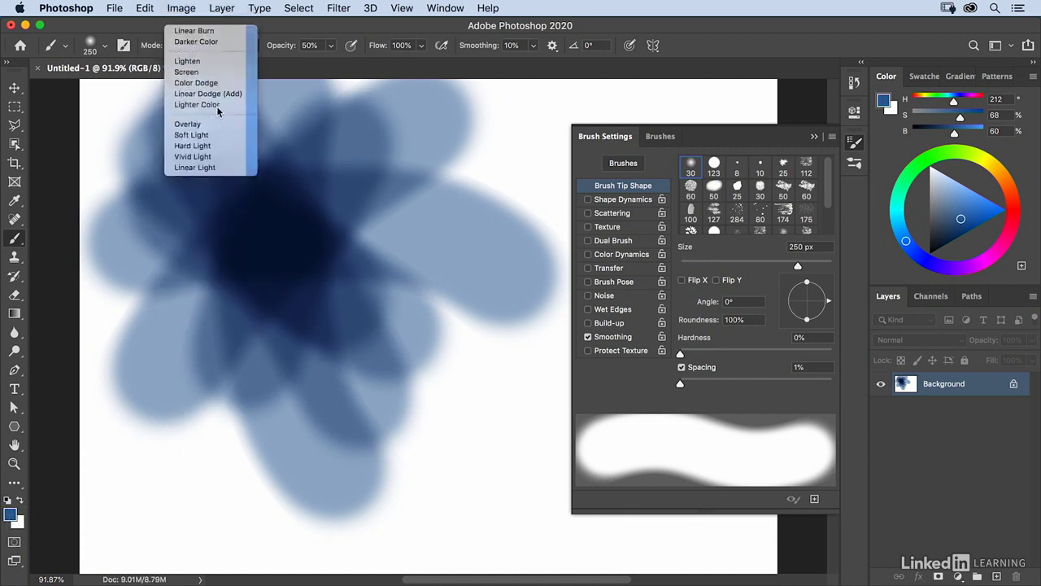
click(185, 72)
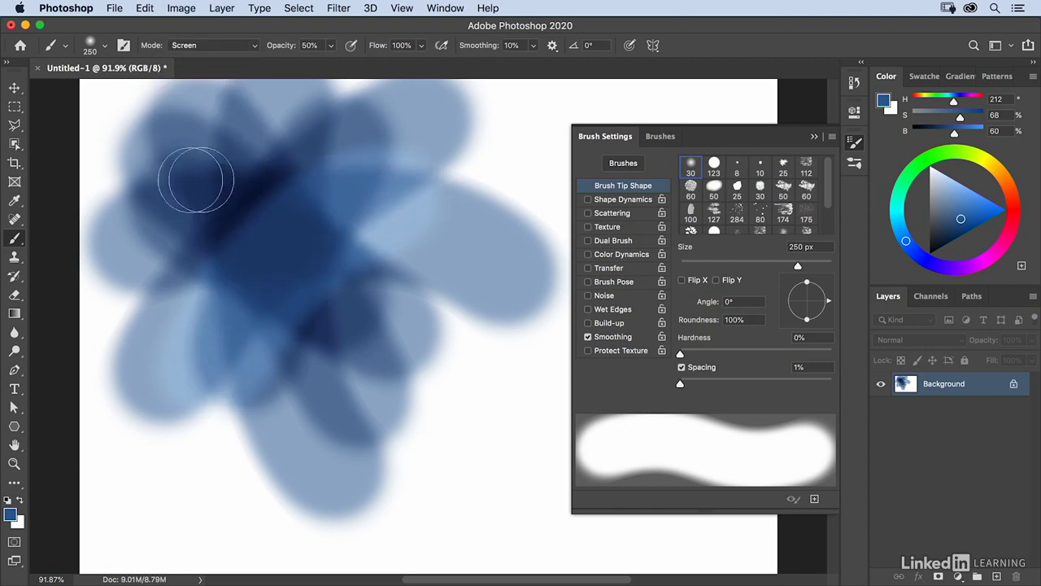
drag(195, 179, 280, 130)
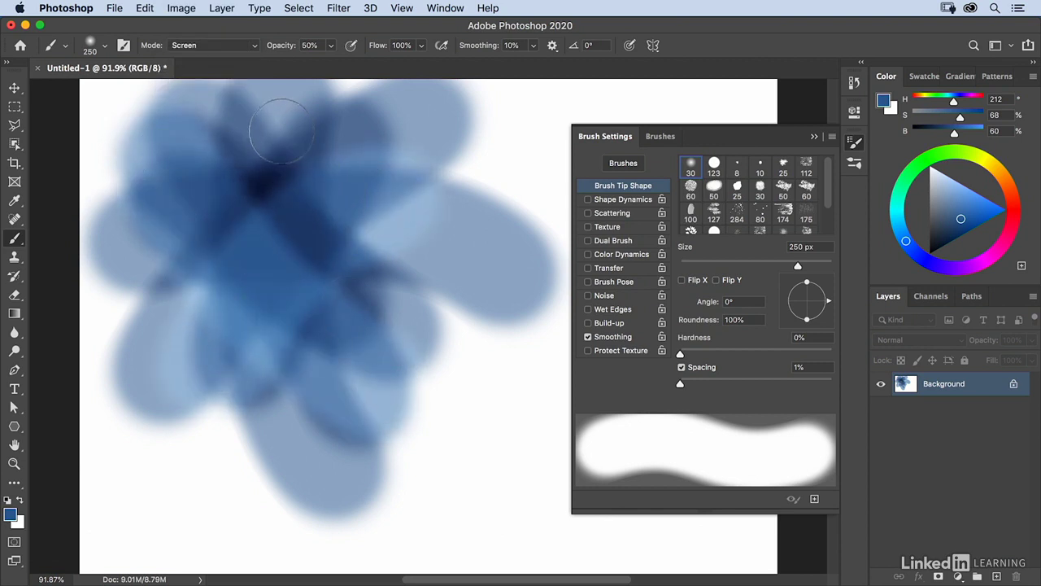
drag(280, 131, 154, 348)
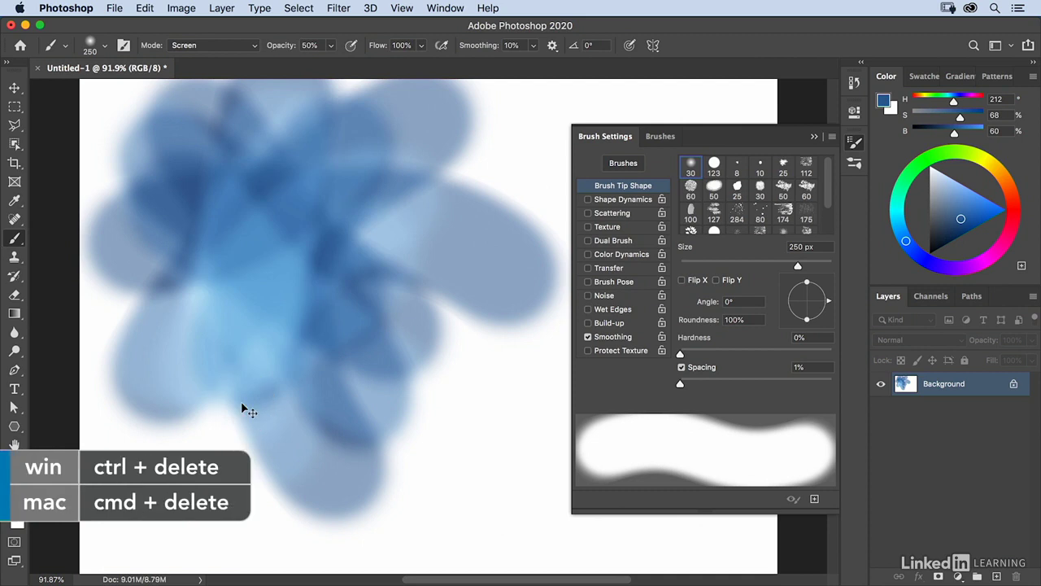
Step: Fill the canvas with white via Cmd+Delete and return the blend mode to Normal
key(cmd+delete)
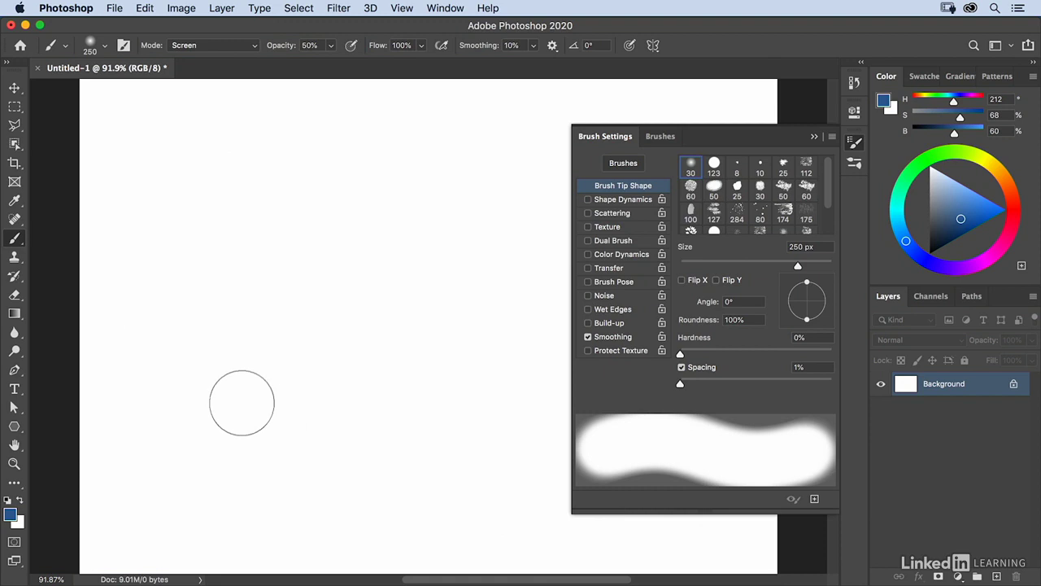
mouse_move(343, 422)
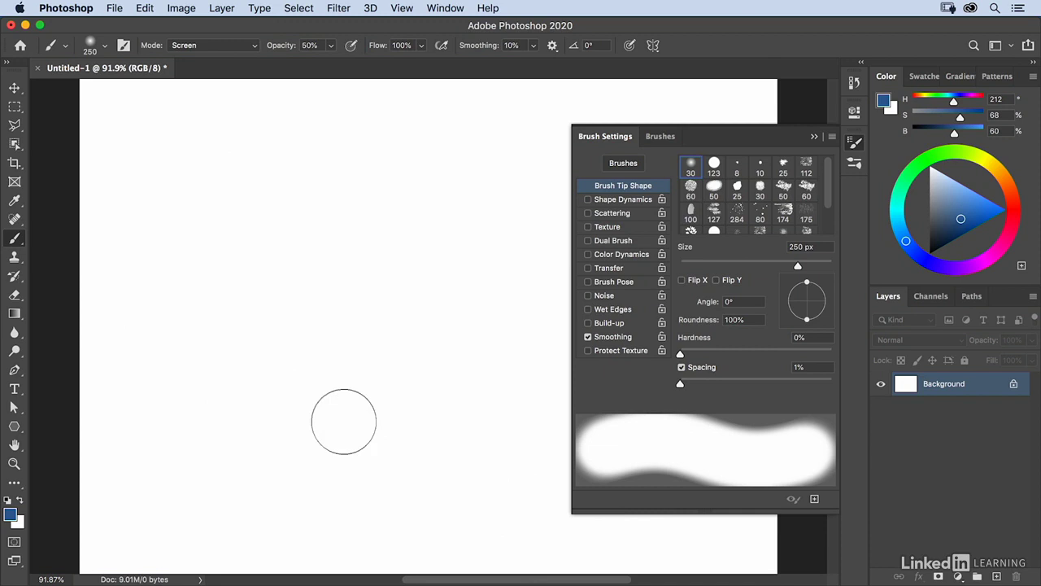
mouse_move(338, 416)
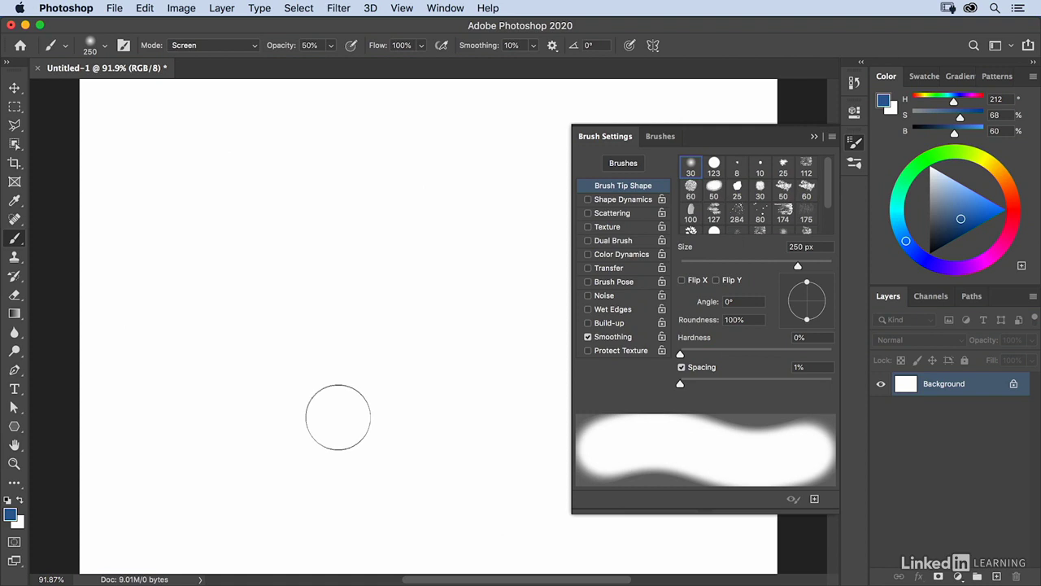
click(213, 45)
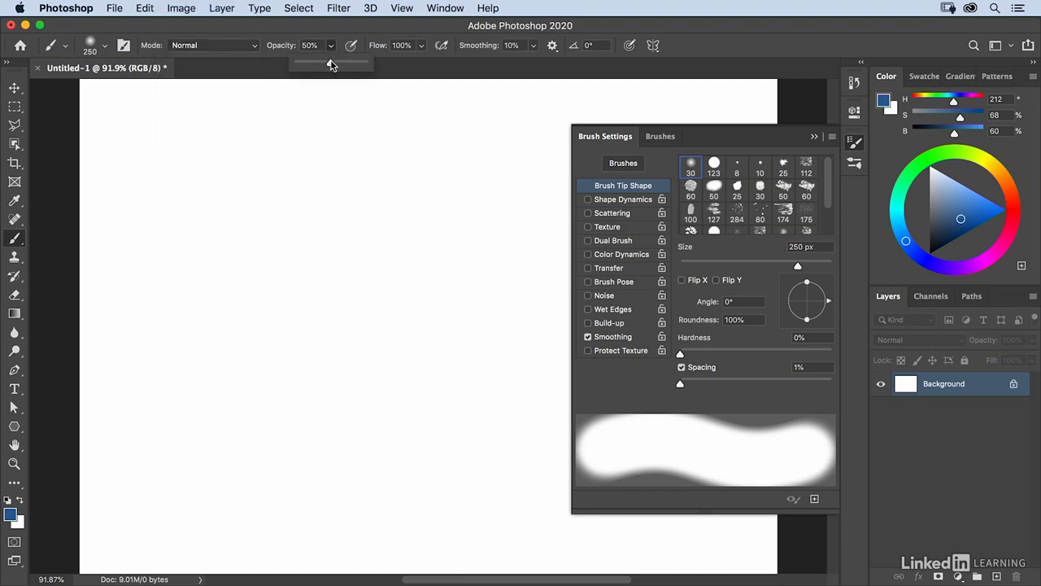
Step: Raise brush opacity back to 100% and bring up the brush preset choices
drag(332, 65, 365, 65)
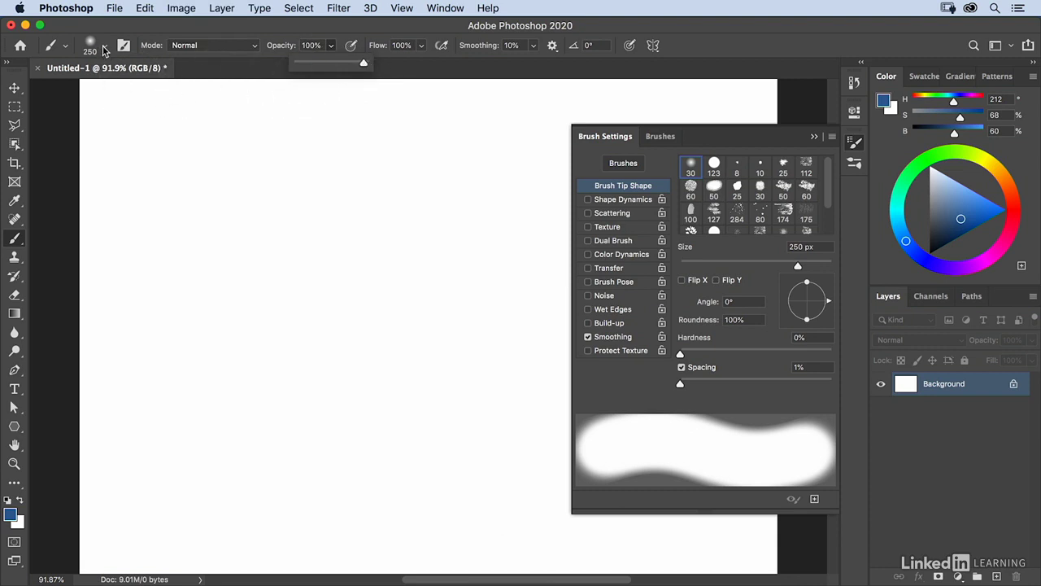
click(91, 46)
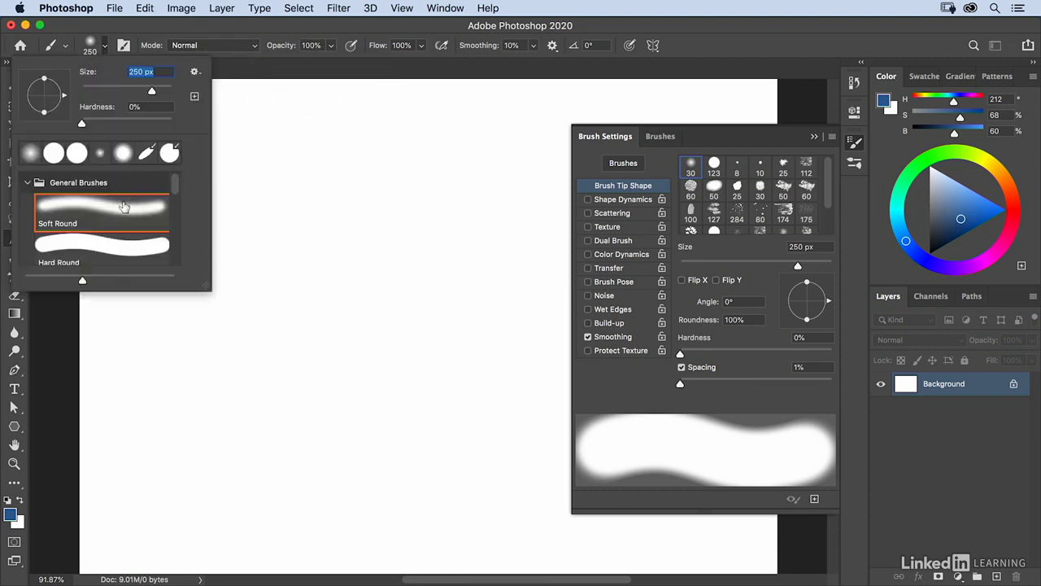
mouse_move(148, 204)
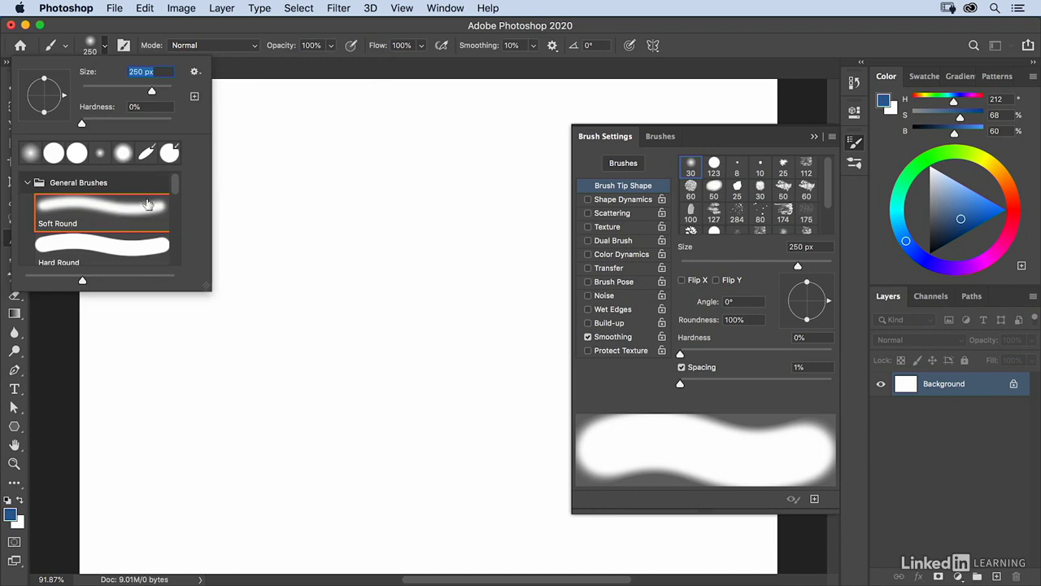
mouse_move(205, 291)
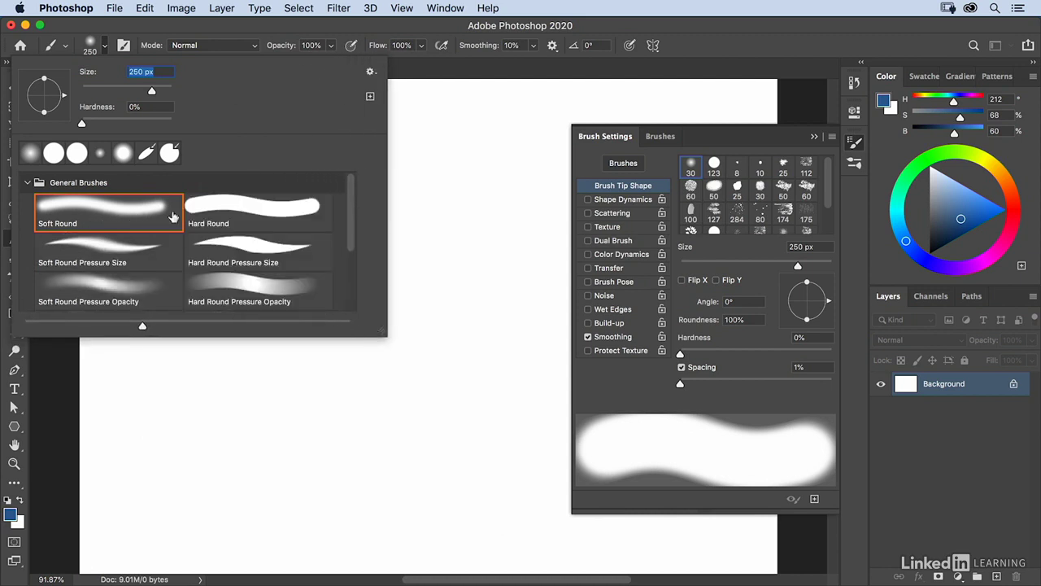
mouse_move(208, 219)
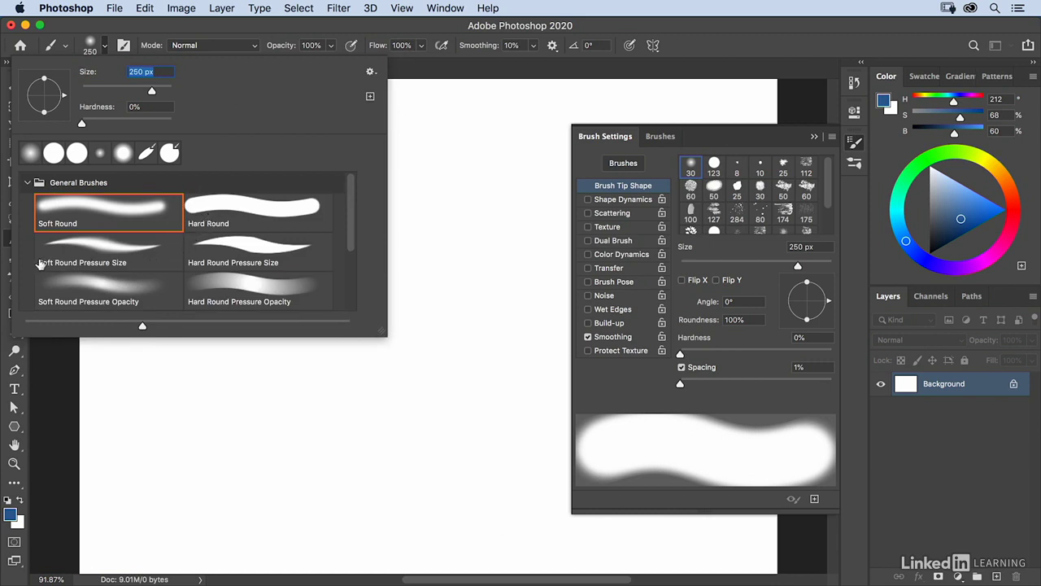
mouse_move(72, 251)
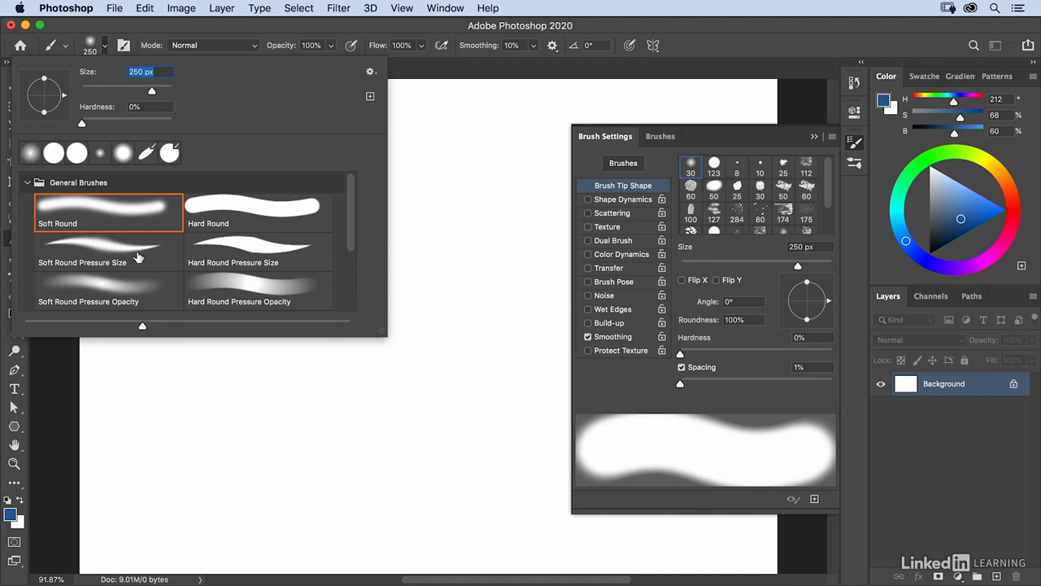
mouse_move(105, 254)
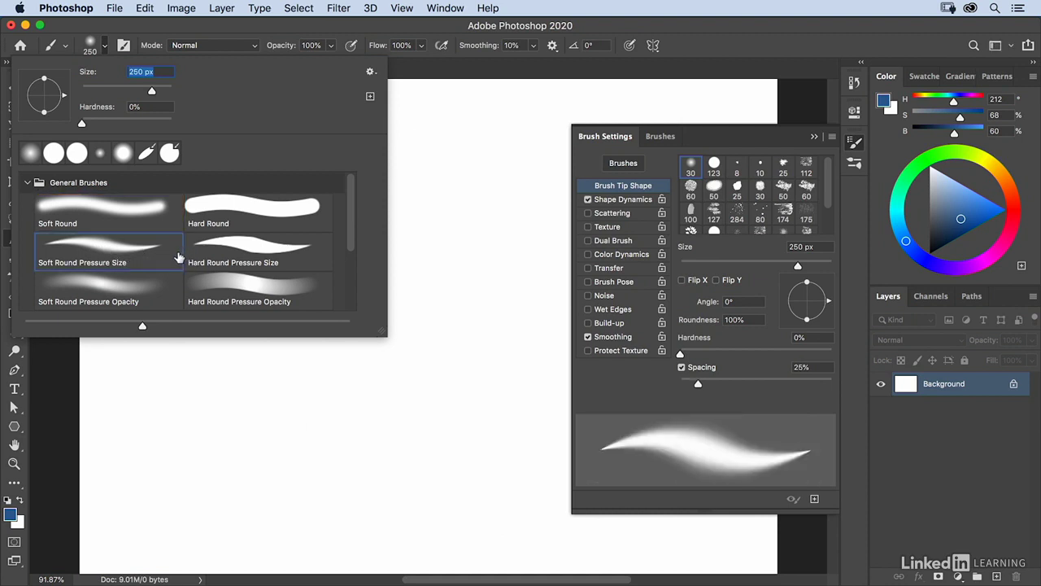
mouse_move(210, 252)
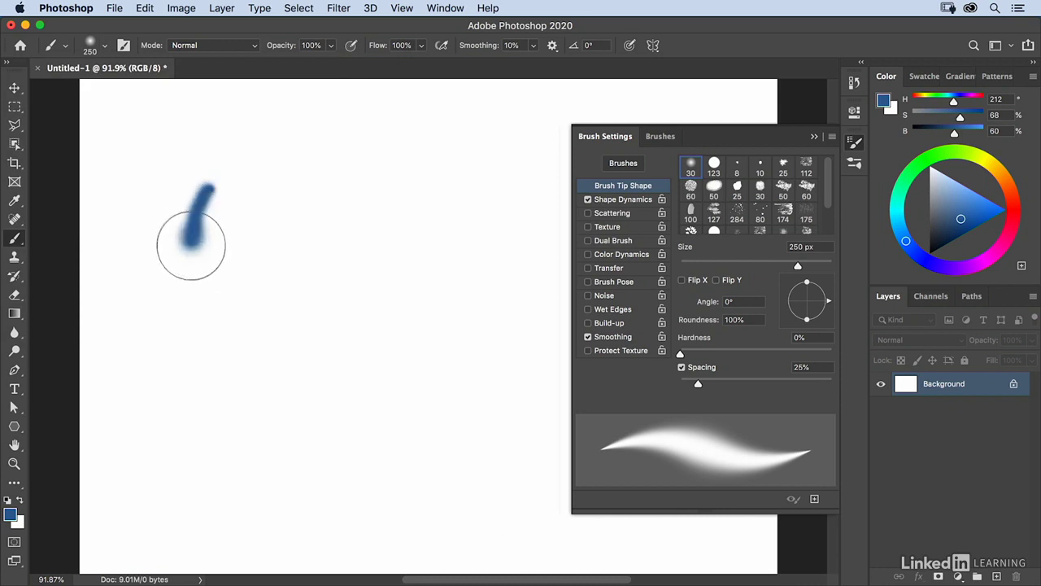
Step: Paint two wavy pressure-sensitive blue strokes on the left with Soft Round Pressure Size
drag(192, 244, 181, 361)
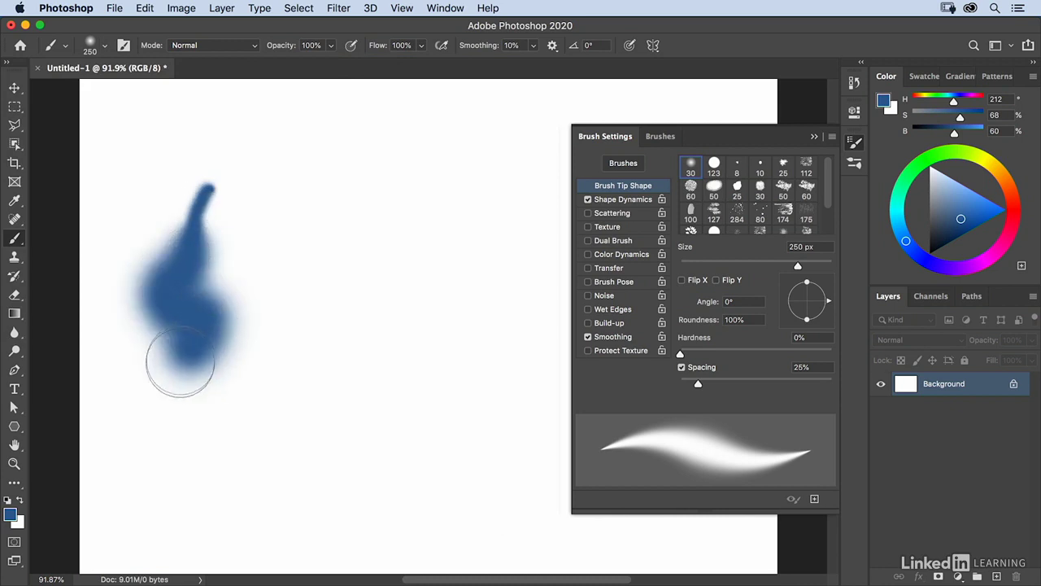
drag(181, 361, 267, 395)
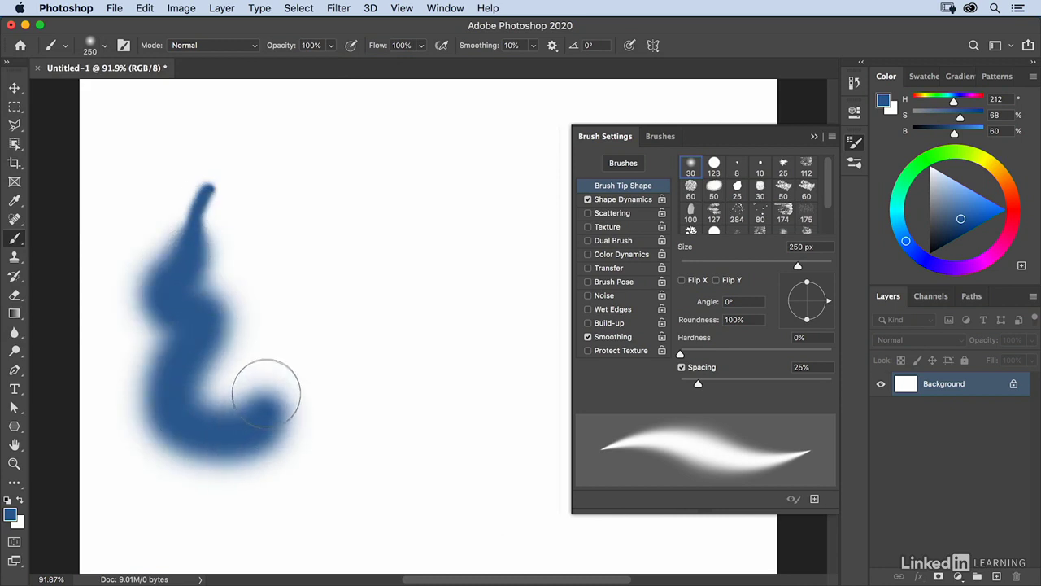
drag(267, 392, 273, 252)
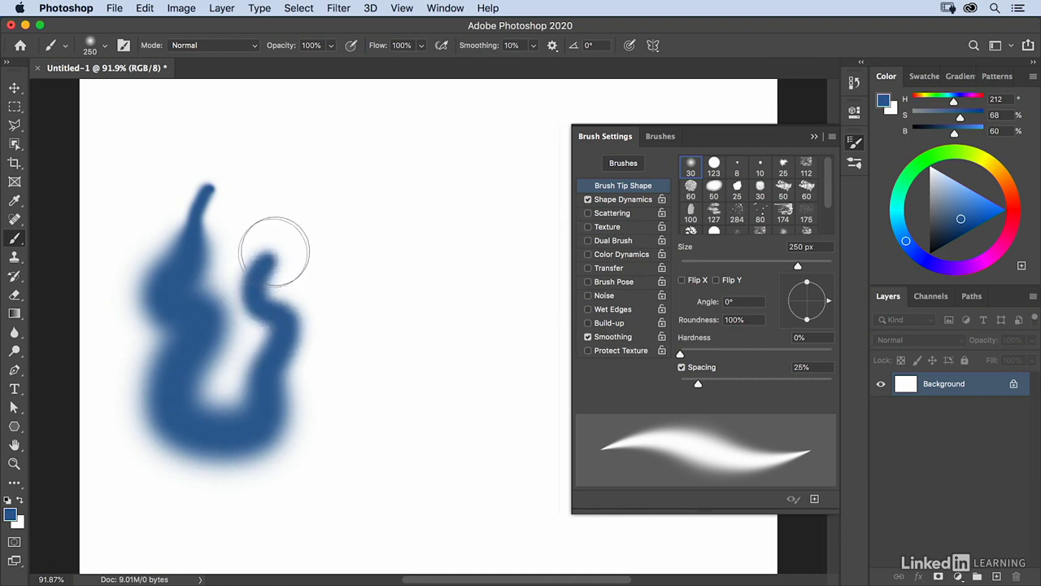
drag(273, 253, 258, 155)
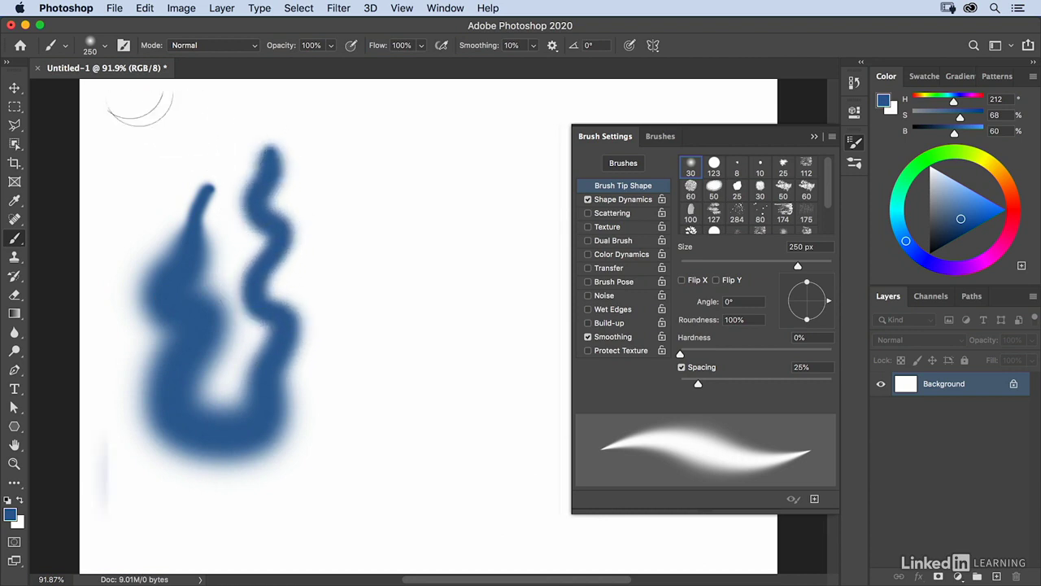
click(104, 45)
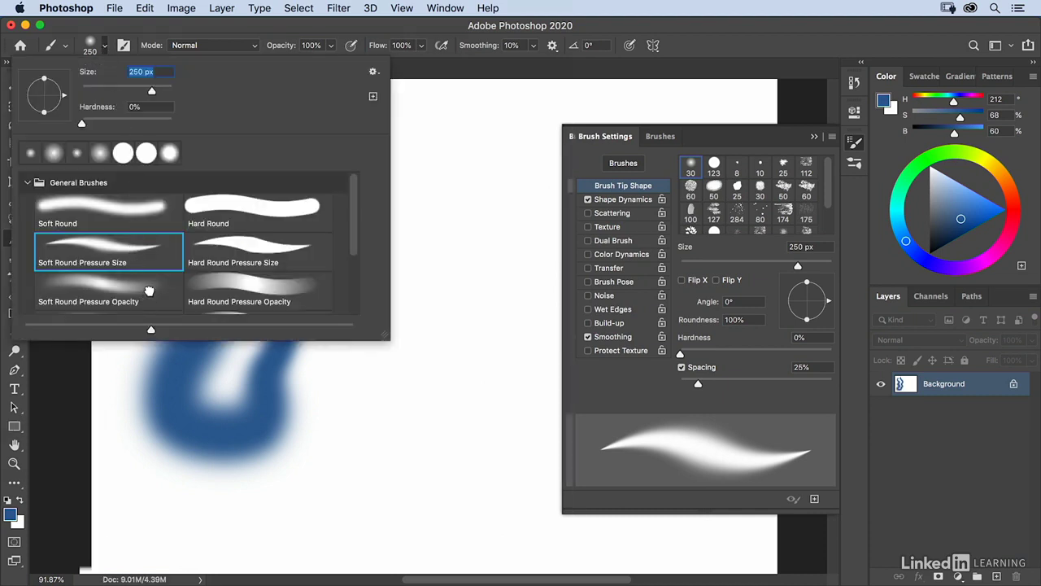
Step: Choose Soft Round Pressure Opacity and paint a tall vertical stroke right of the waves
click(105, 291)
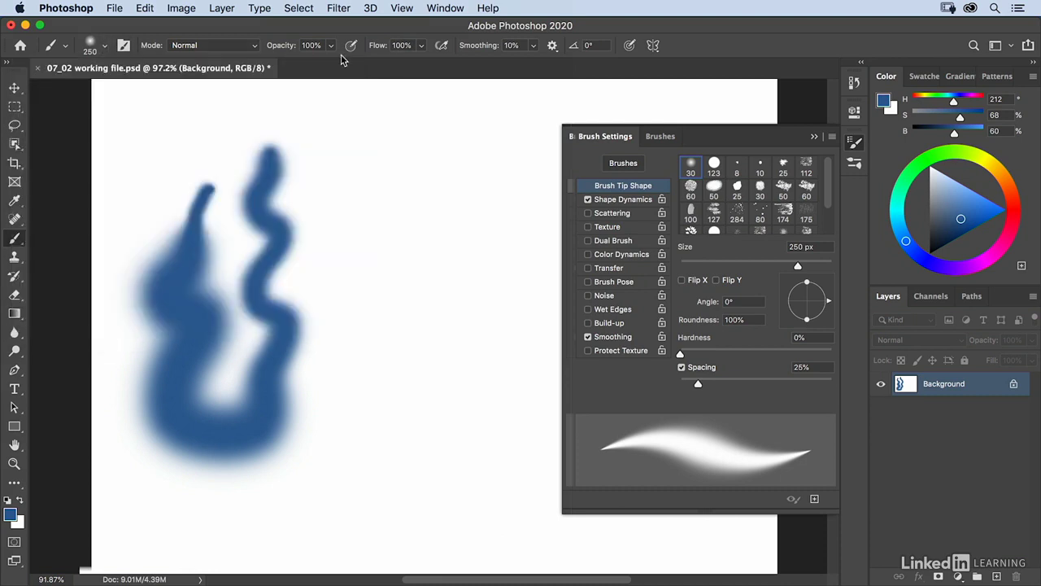
click(588, 267)
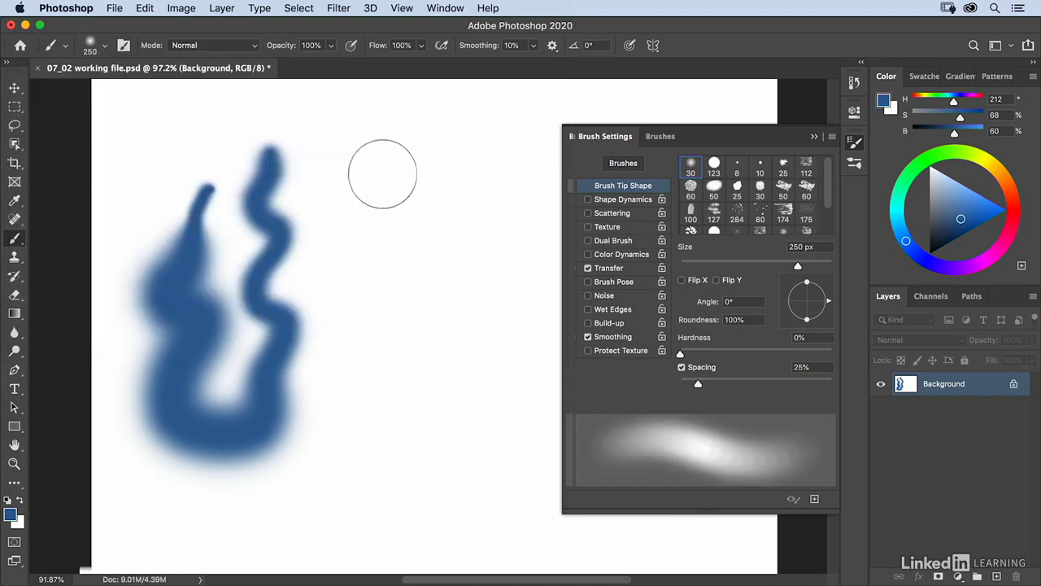
drag(382, 175, 381, 252)
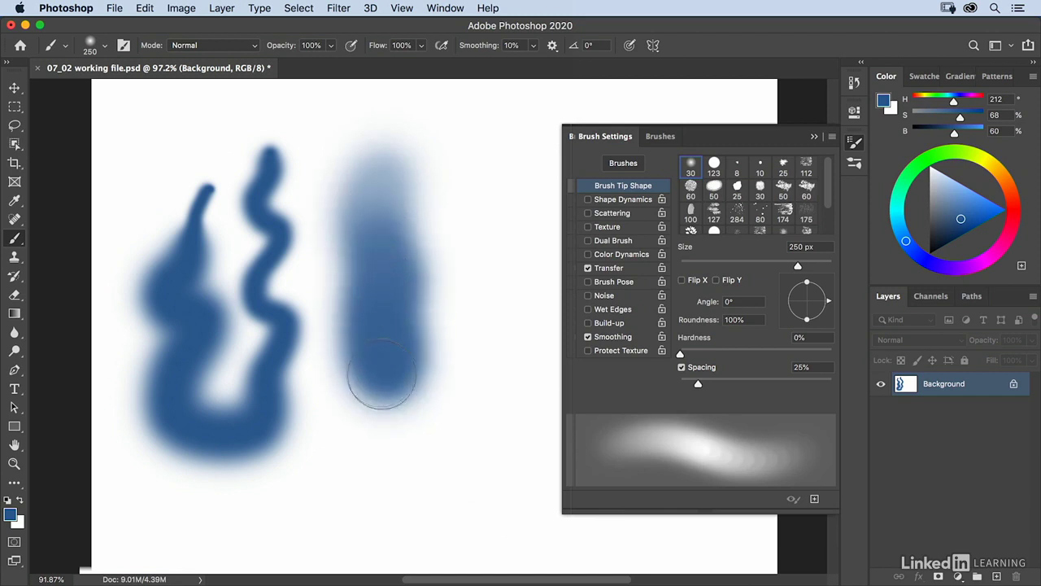
drag(382, 374, 382, 452)
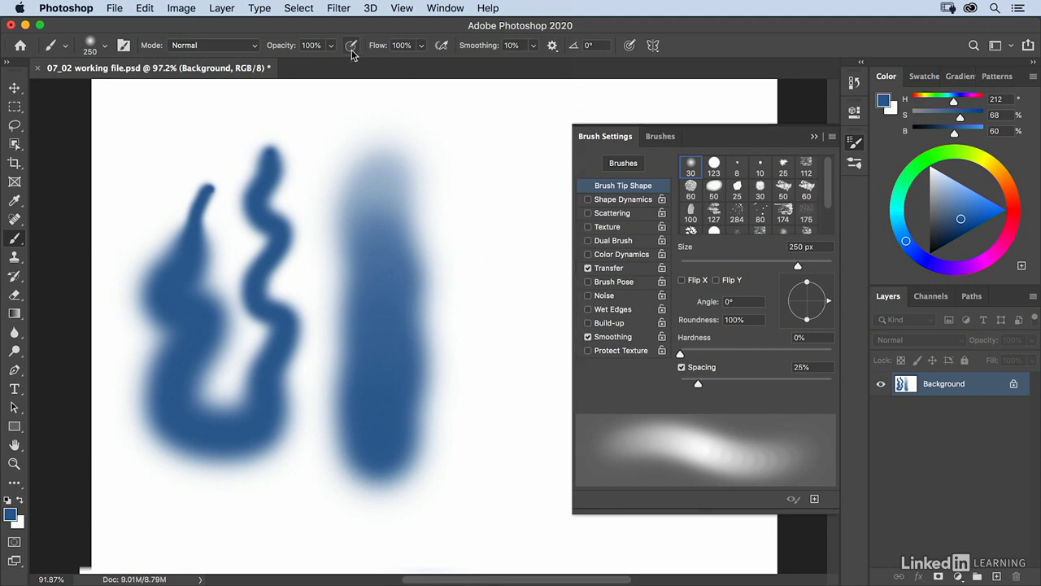
mouse_move(351, 45)
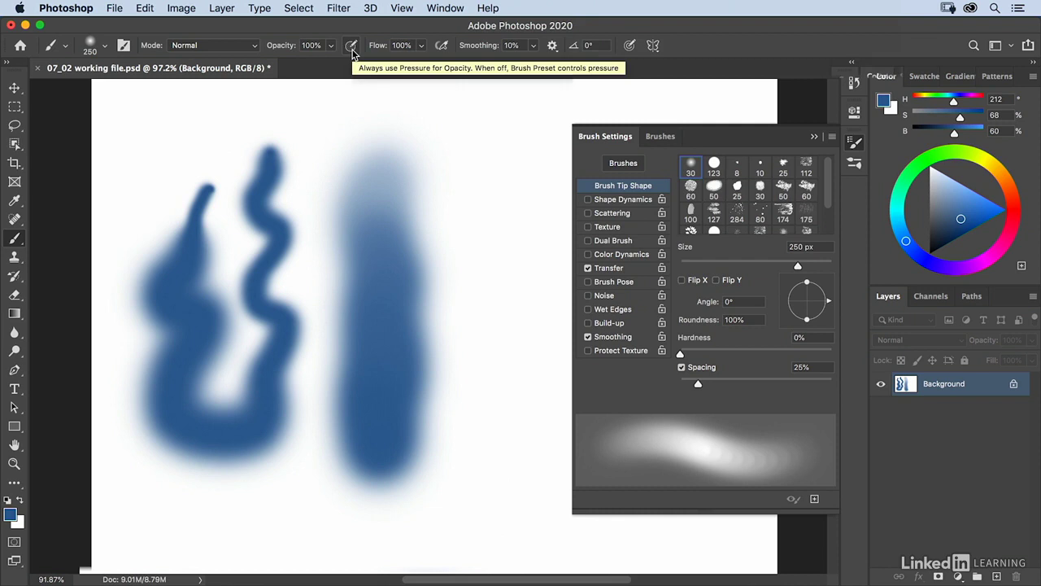
mouse_move(606, 65)
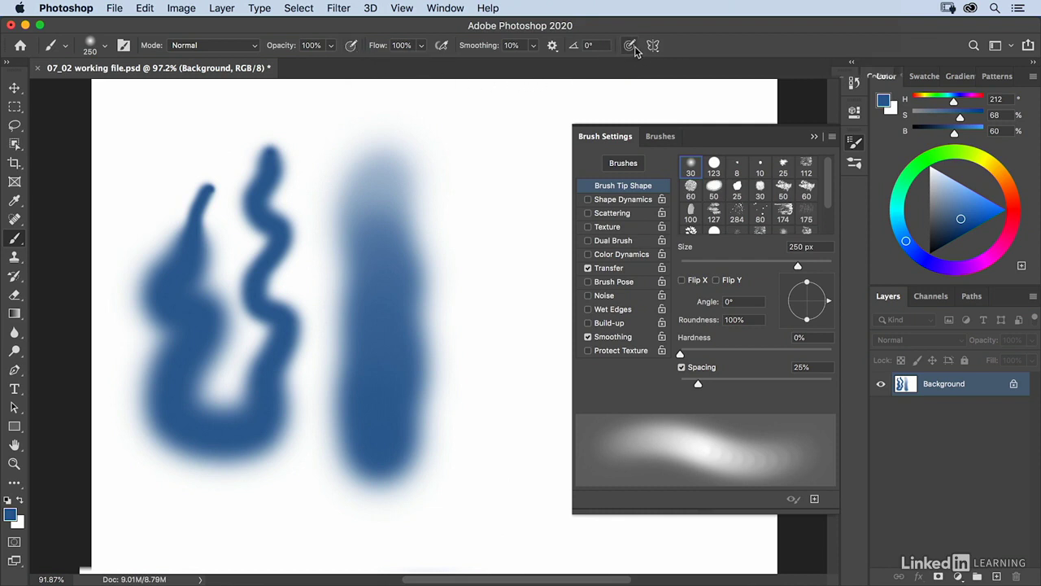
mouse_move(631, 46)
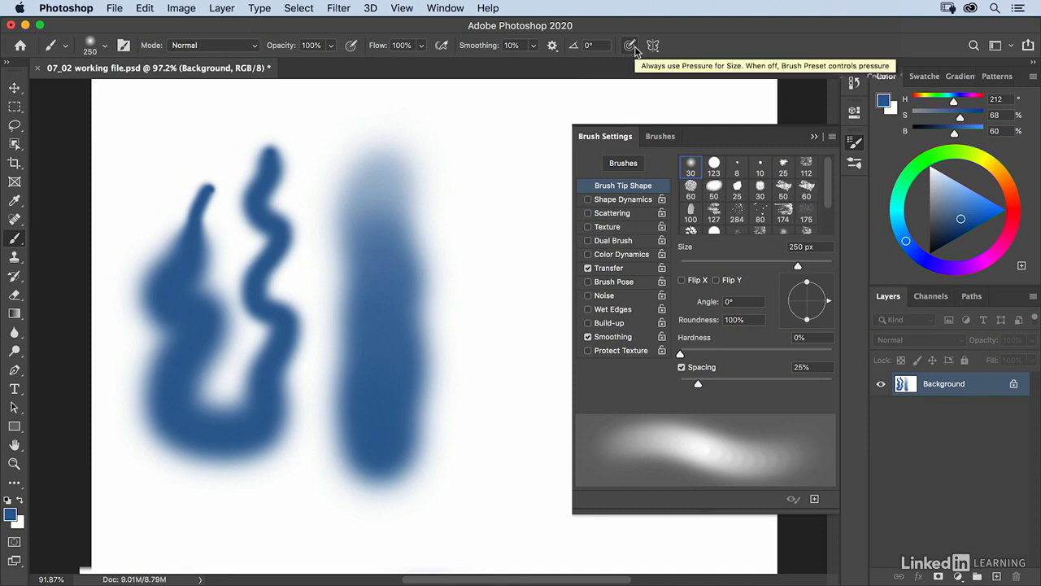
mouse_move(626, 68)
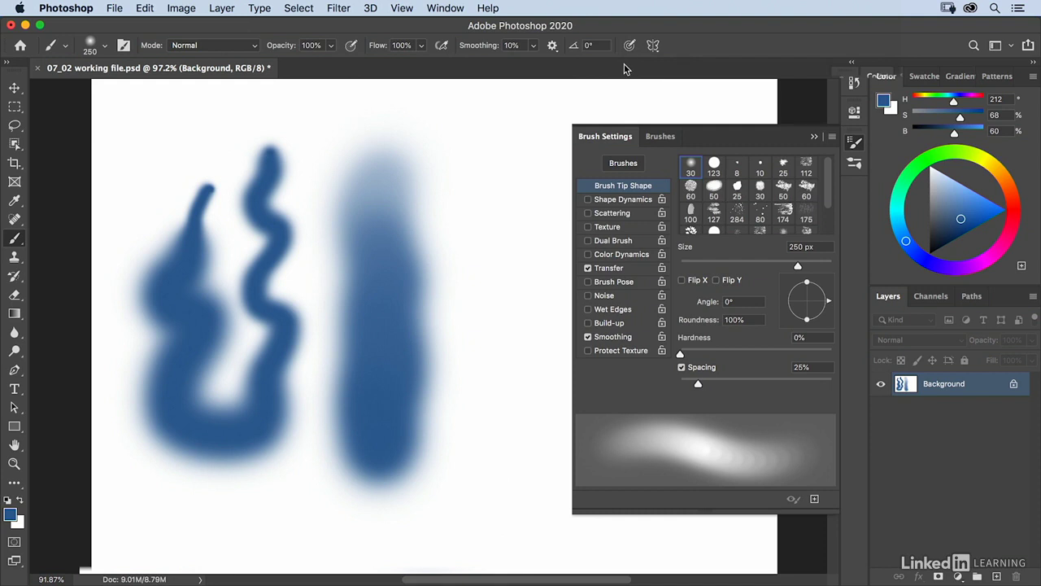
Step: Enable Always Use Pressure for Size so pen pressure controls brush size too
click(627, 45)
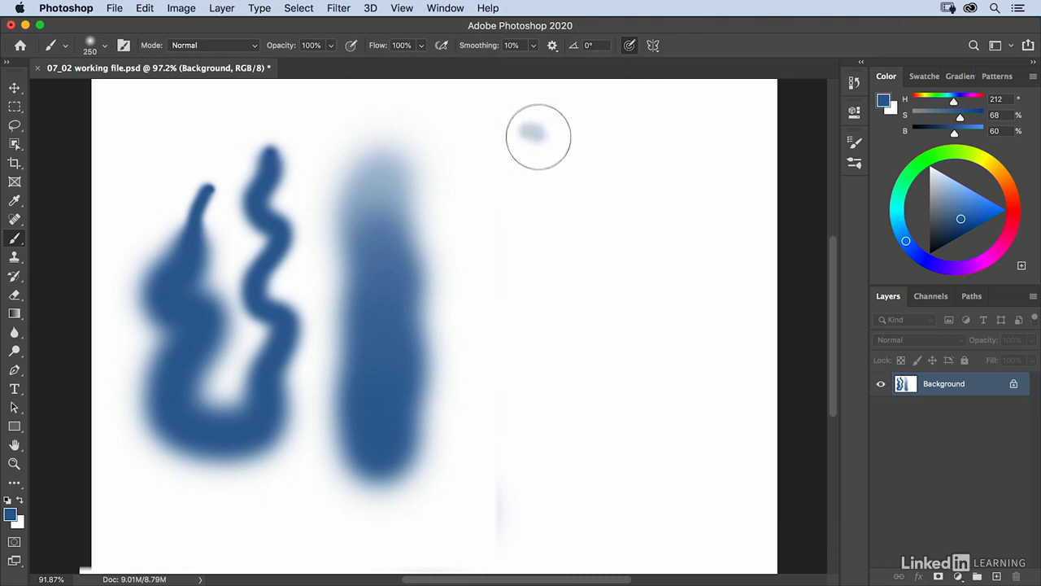
Step: Paint a wavy stroke on the right growing from thin and pale to thick and dark
drag(538, 137, 550, 205)
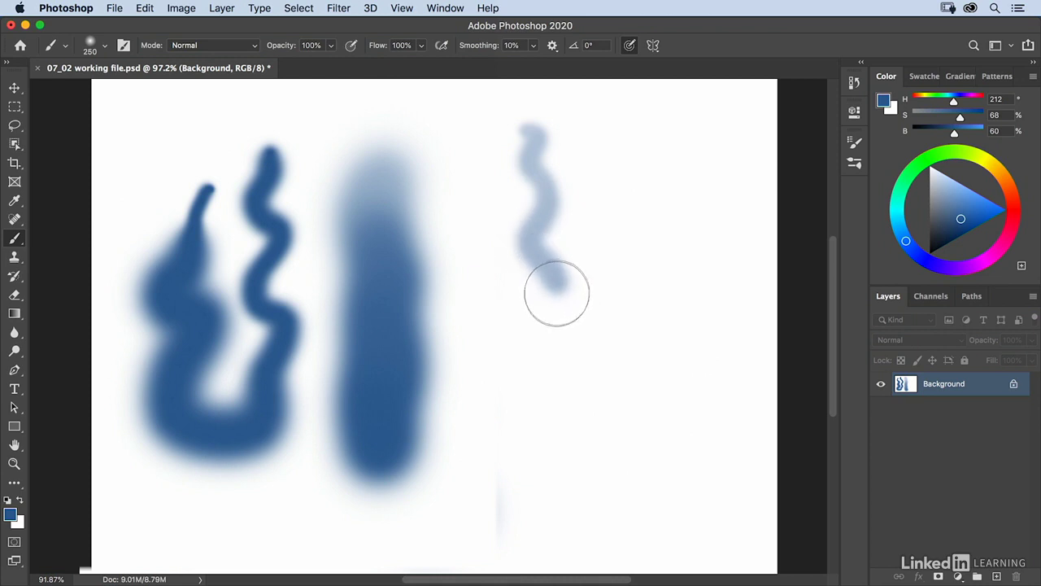
drag(557, 293, 540, 420)
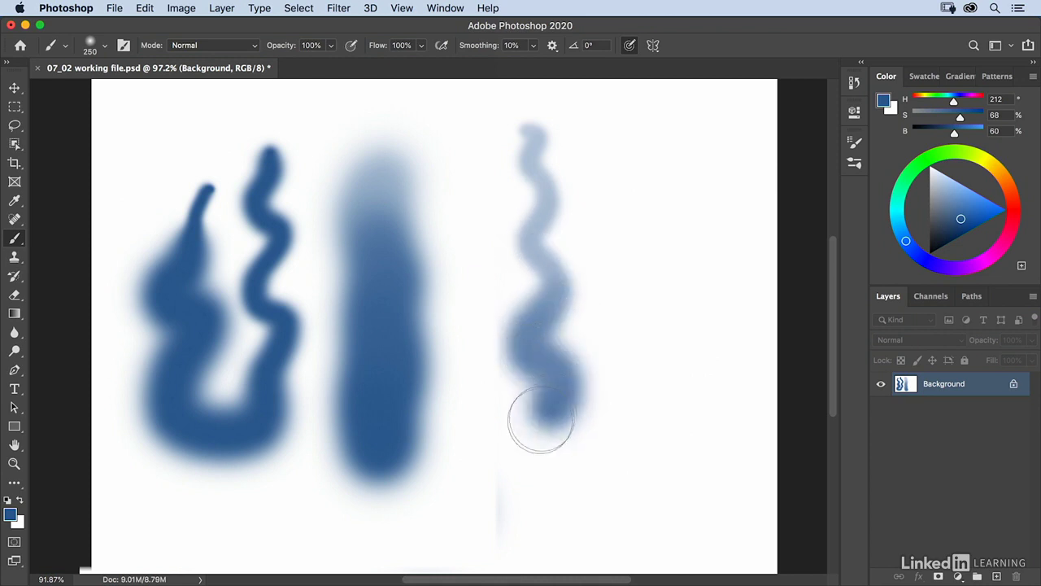
drag(540, 419, 697, 507)
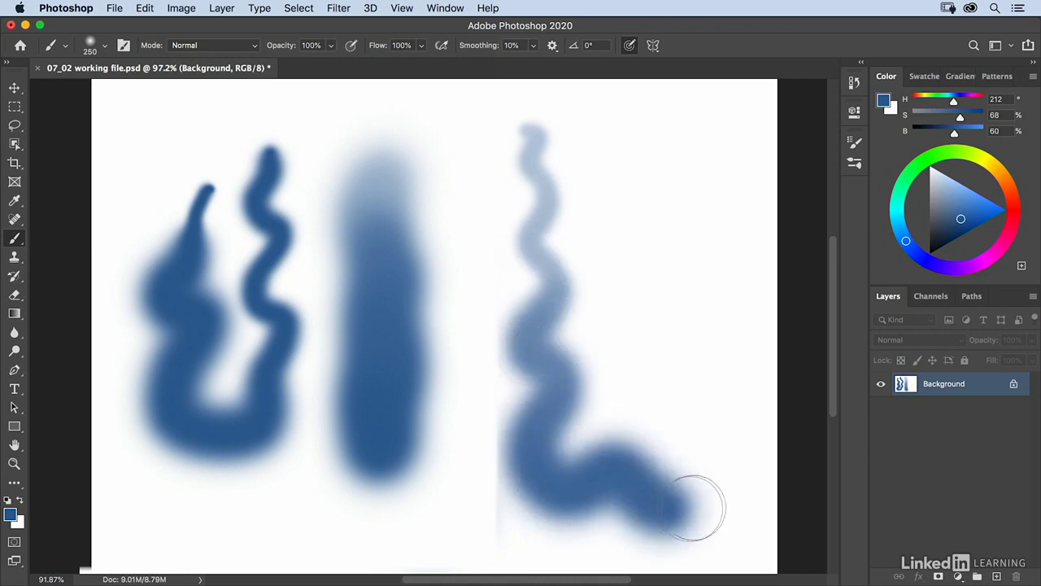
drag(696, 507, 729, 349)
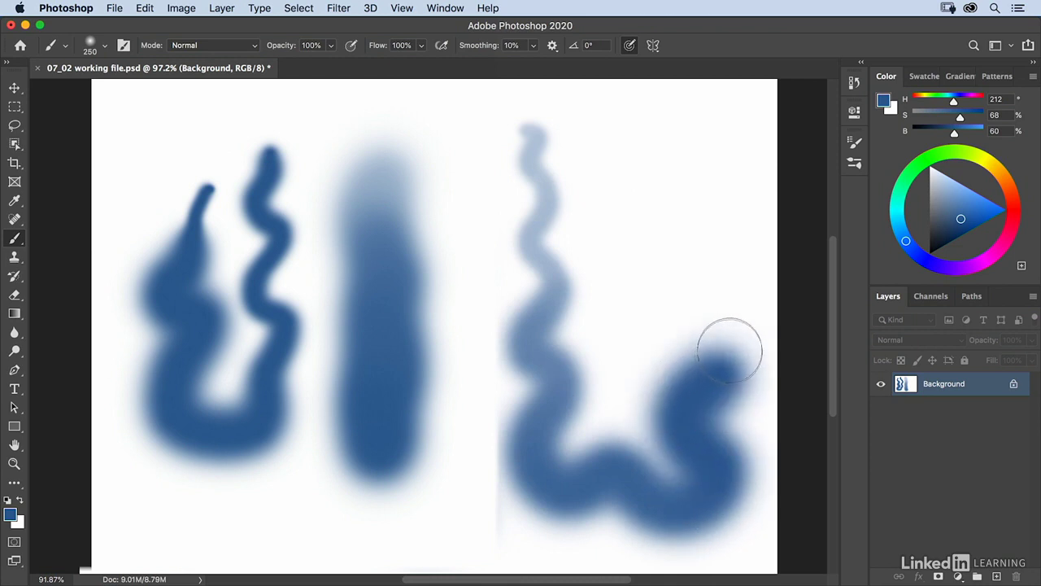
drag(724, 349, 708, 198)
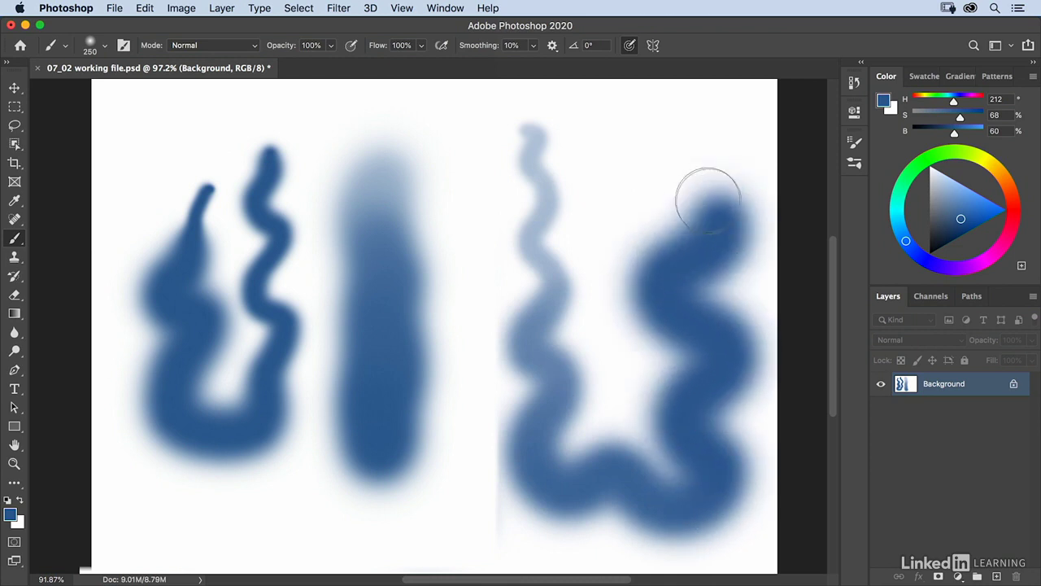
drag(708, 211, 659, 101)
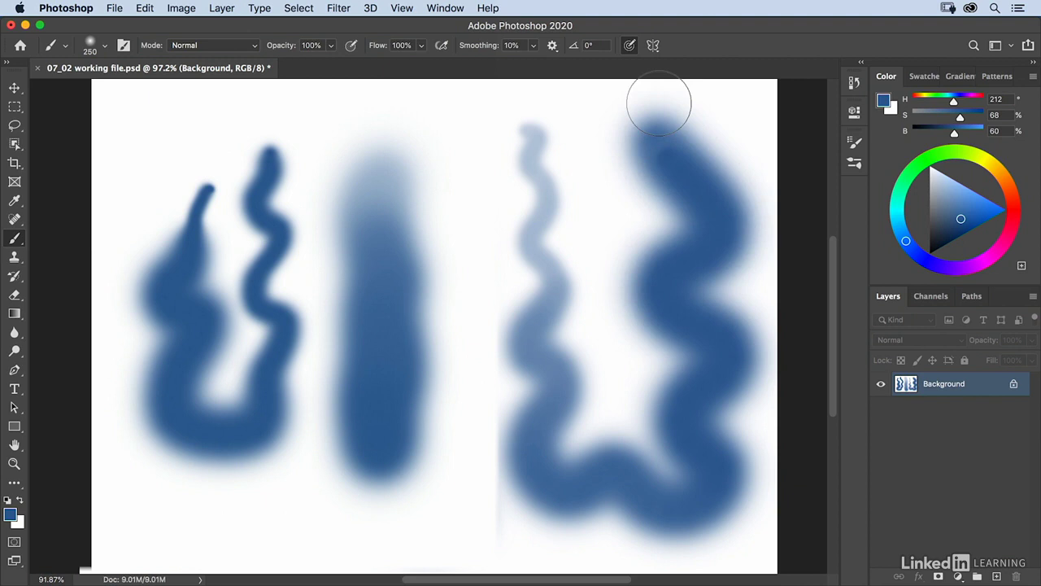